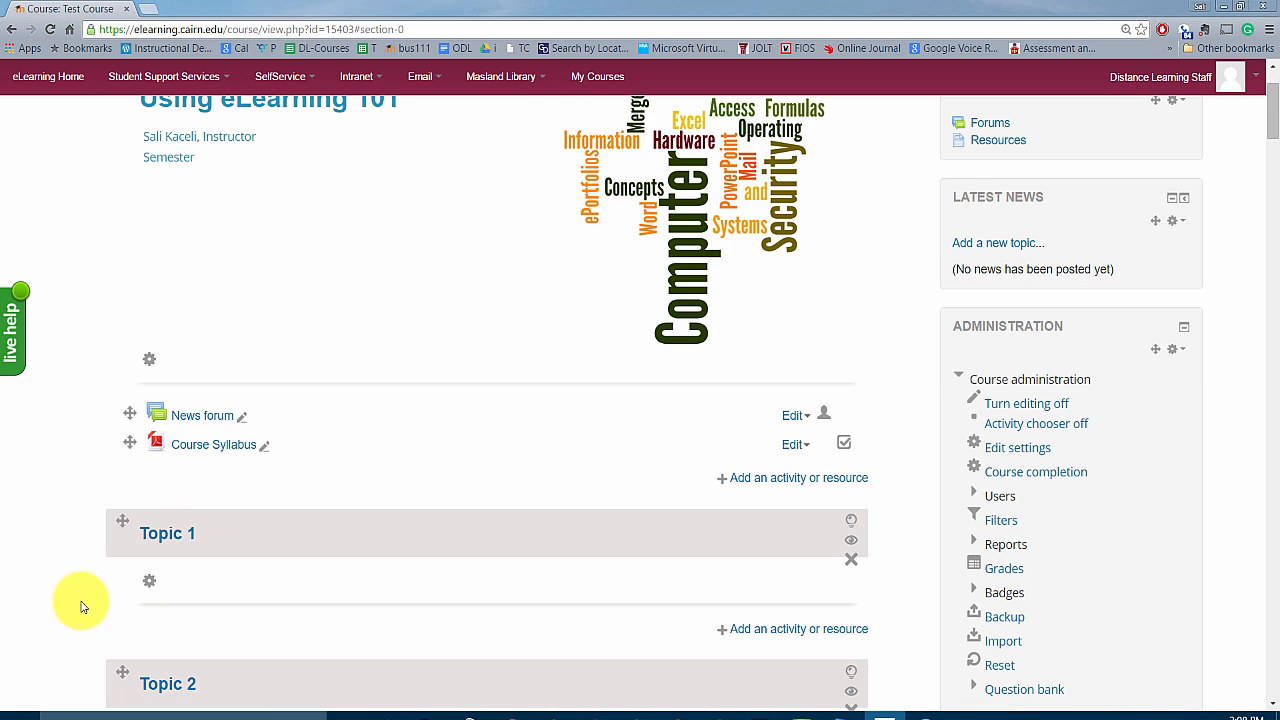
{"action": "mouse_move", "coordinate": [88, 594]}
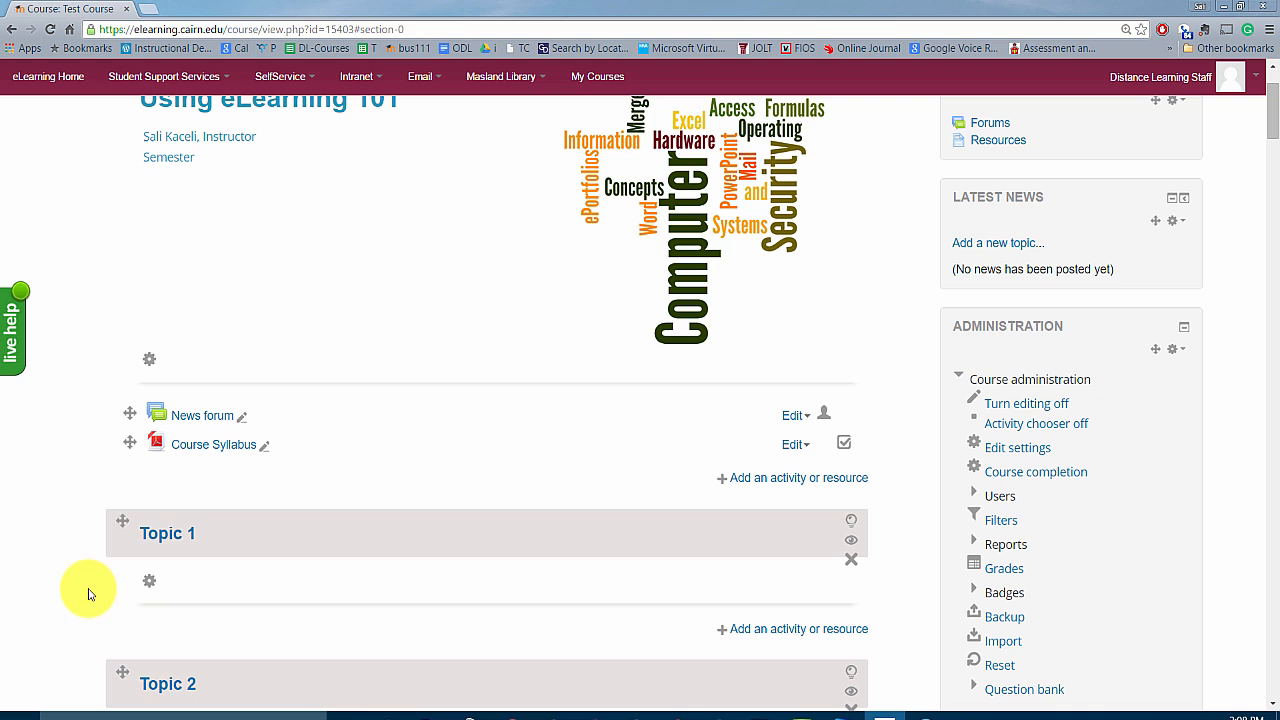
{"action": "mouse_move", "coordinate": [218, 564]}
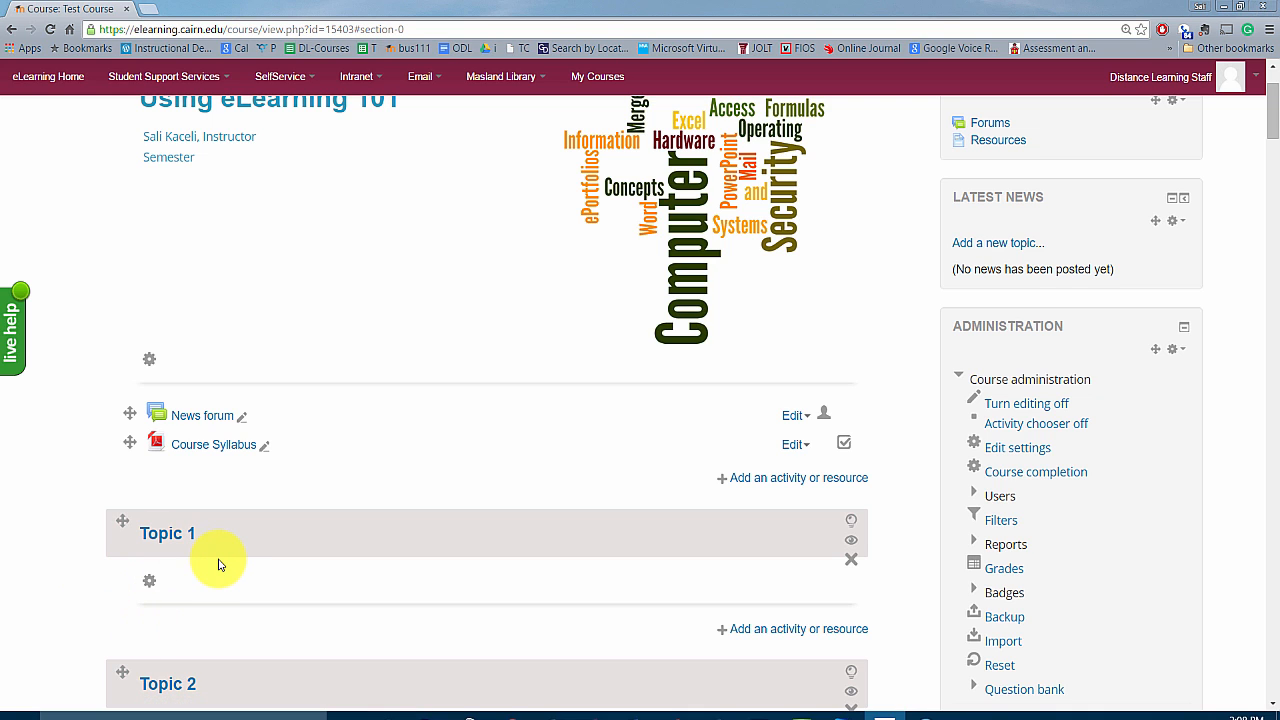
{"action": "mouse_move", "coordinate": [167, 593]}
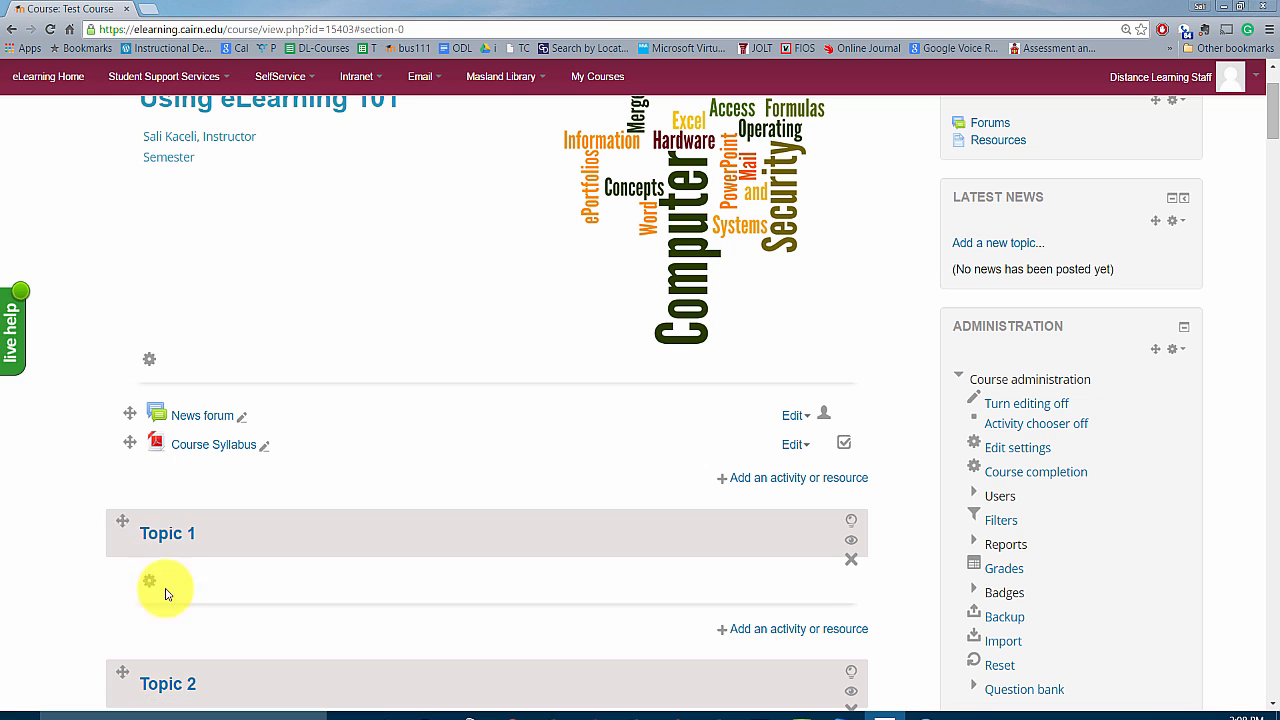
{"action": "mouse_move", "coordinate": [208, 460]}
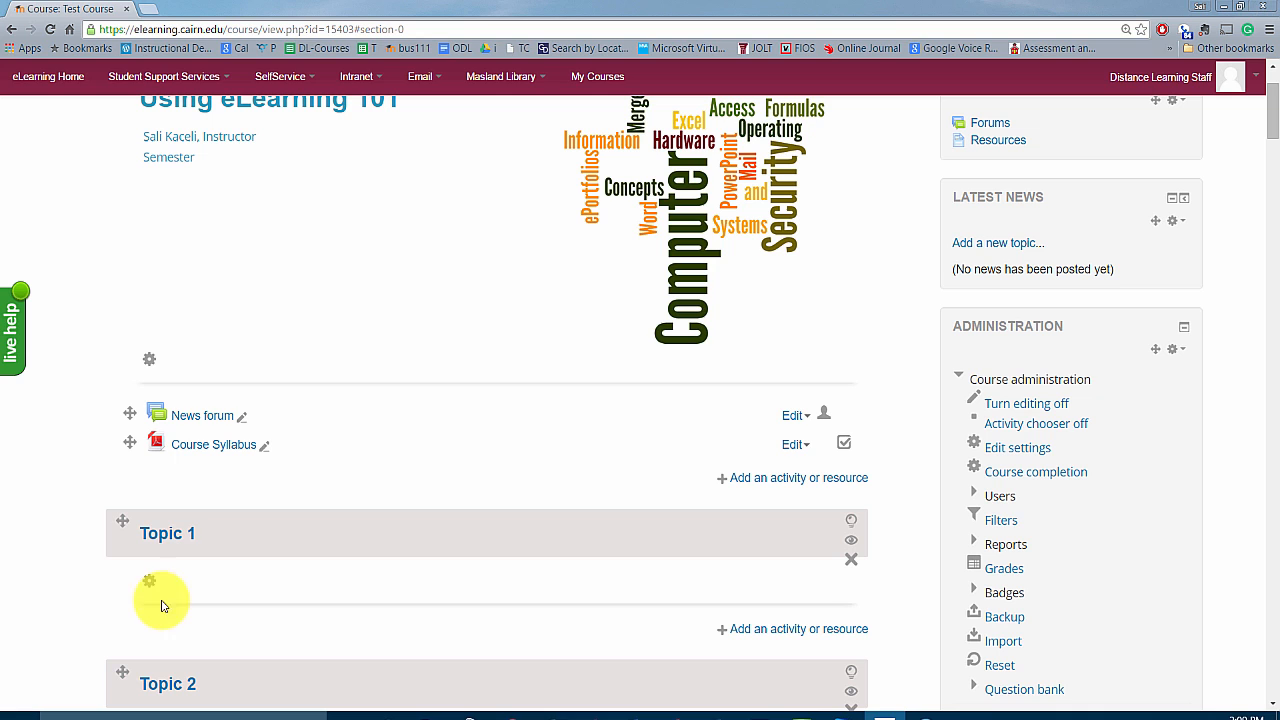
{"action": "mouse_move", "coordinate": [208, 610]}
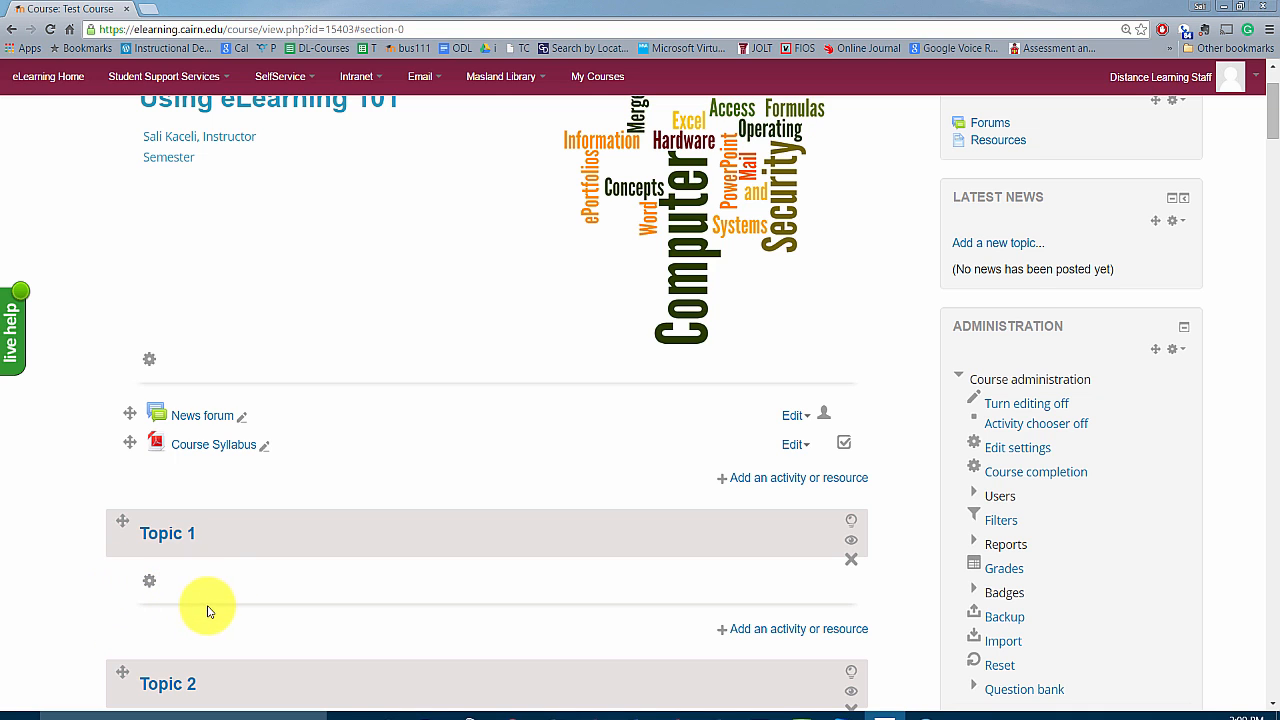
{"action": "mouse_move", "coordinate": [157, 627]}
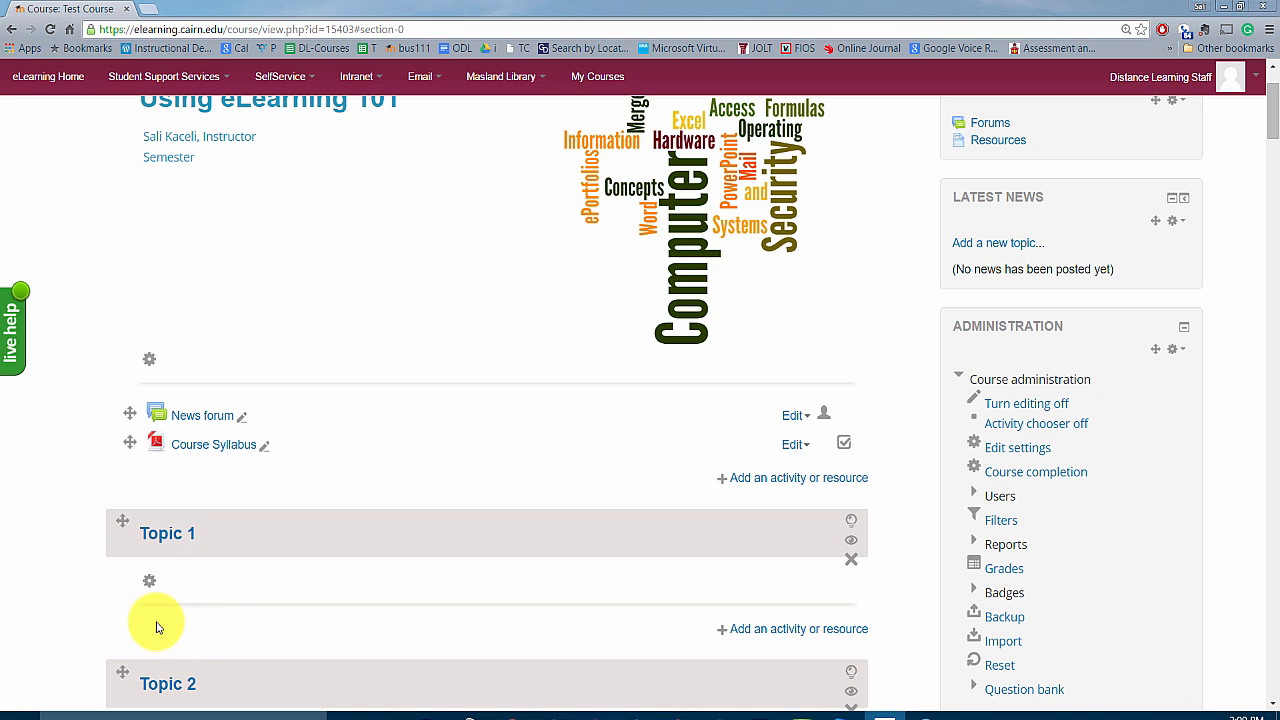
{"action": "mouse_move", "coordinate": [383, 545]}
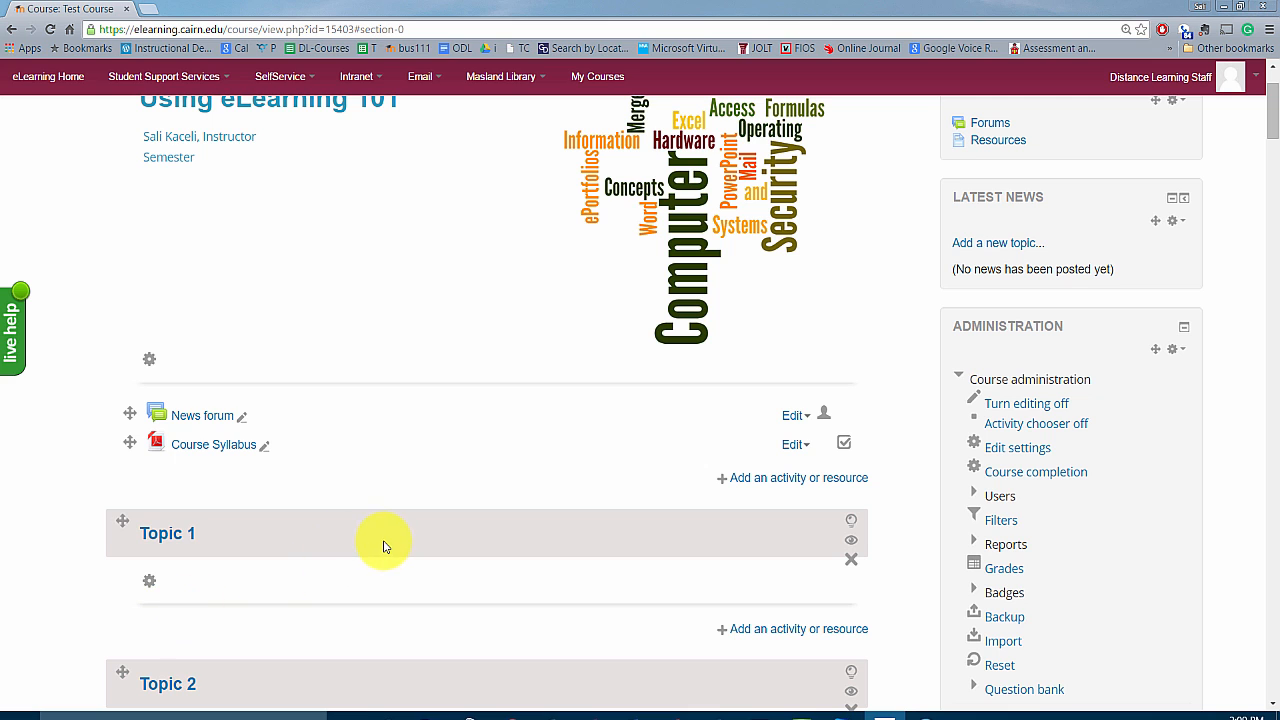
{"action": "mouse_move", "coordinate": [198, 587]}
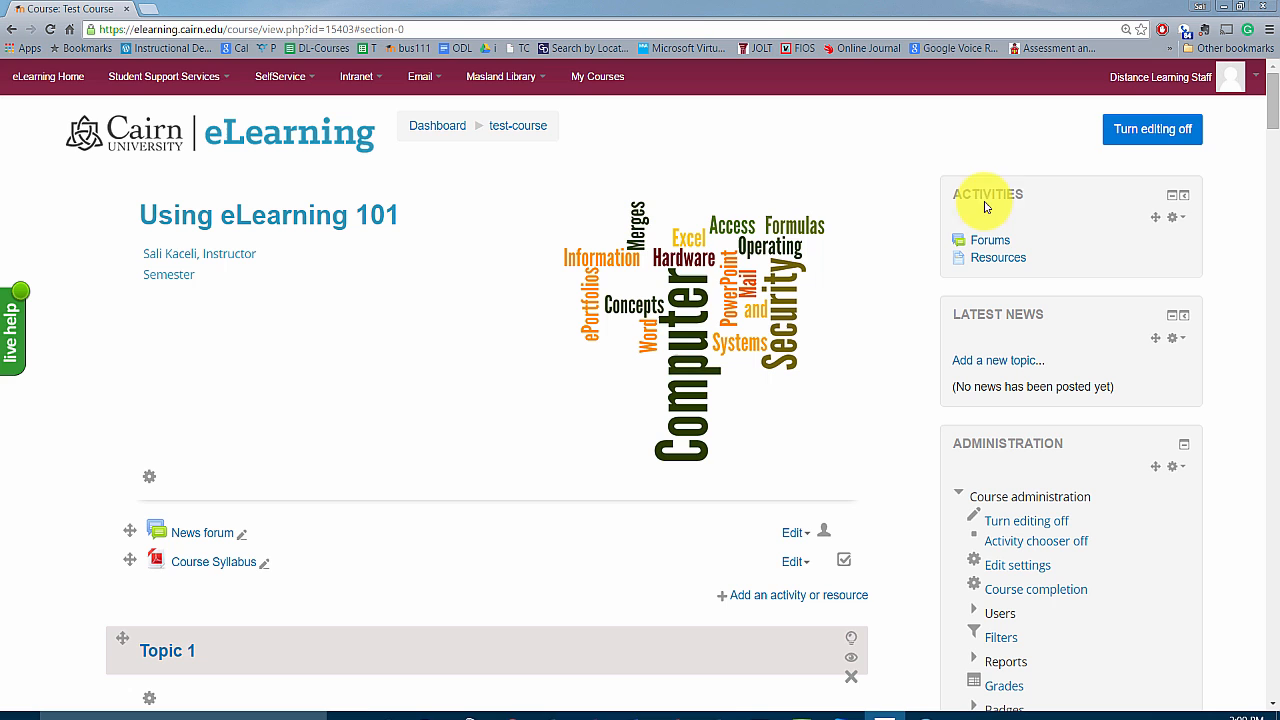
{"action": "mouse_move", "coordinate": [240, 585]}
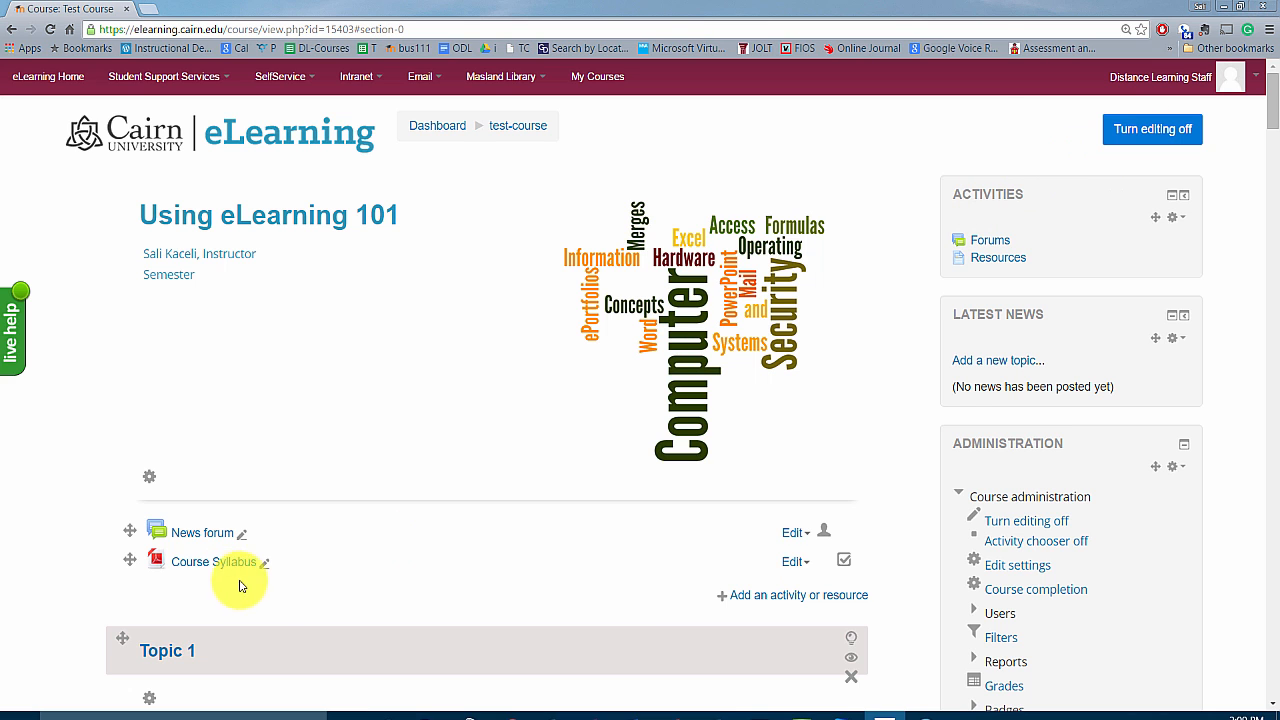
Name Topic 1 'Week 1 - September 1-6' instead of the default, and start typing its summary.
{"action": "scroll", "scroll_direction": "down", "scroll_amount": 3}
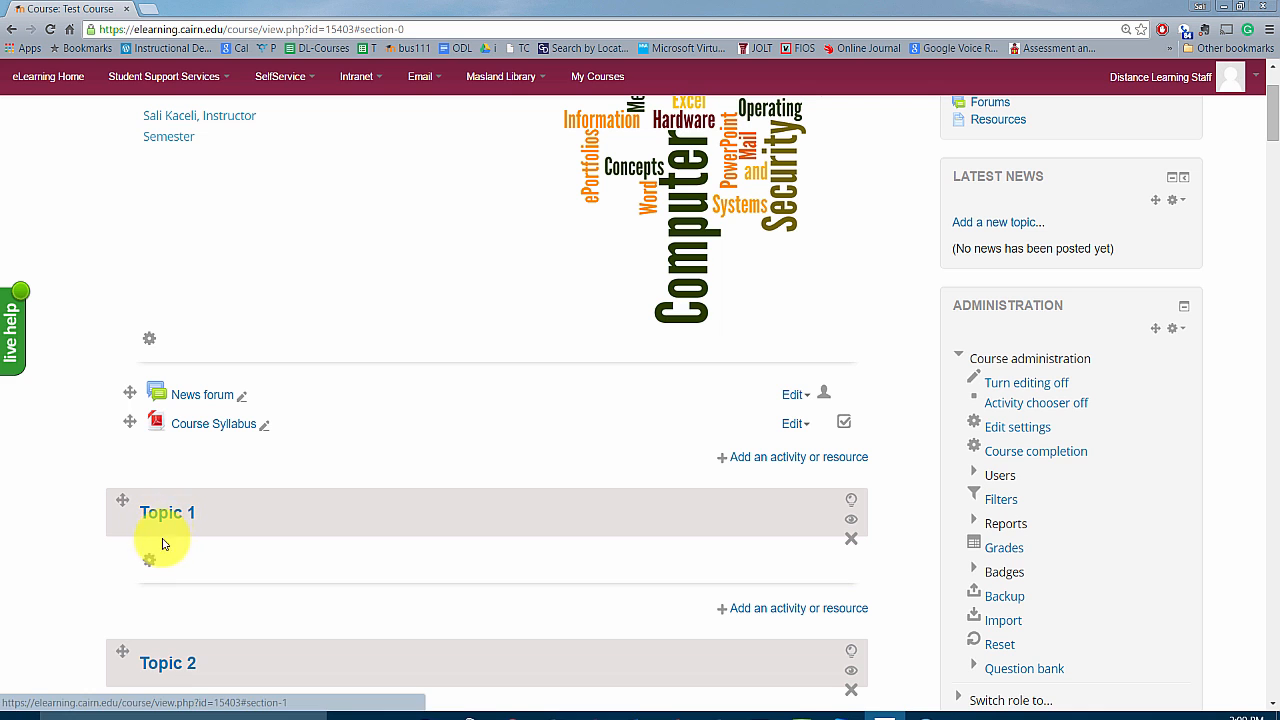
{"action": "mouse_move", "coordinate": [149, 560]}
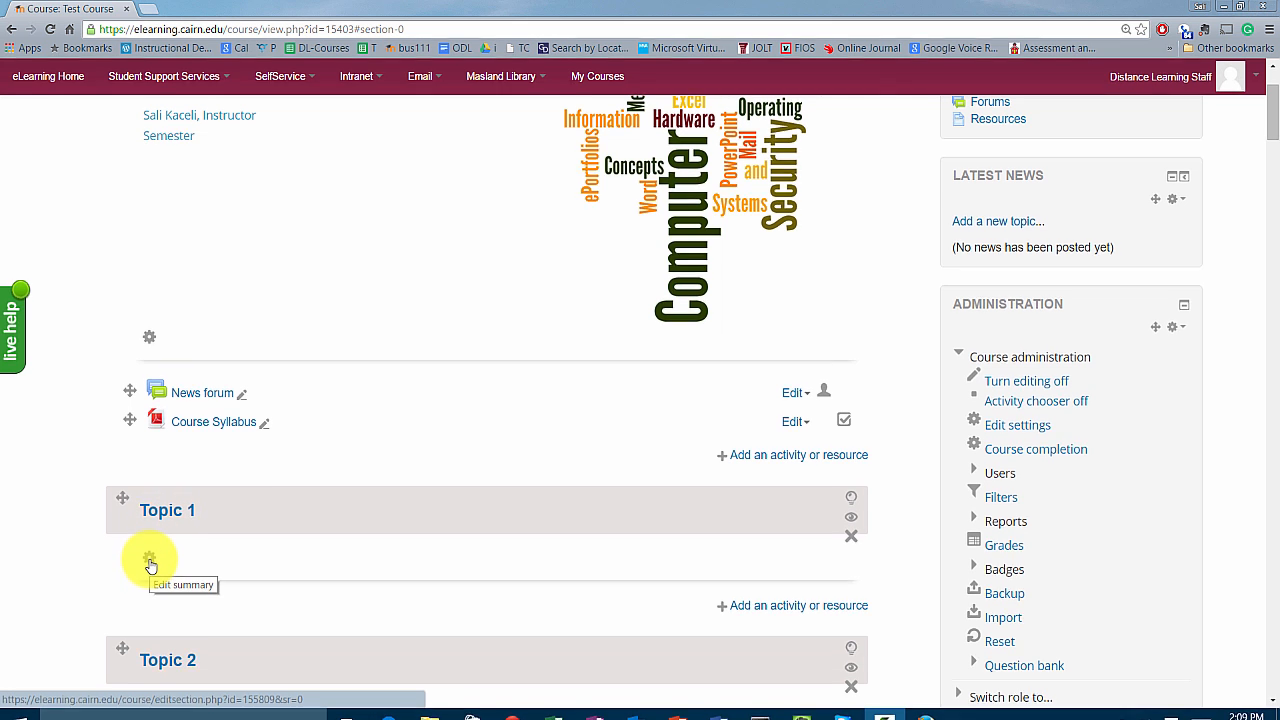
{"action": "left_click", "coordinate": [149, 558]}
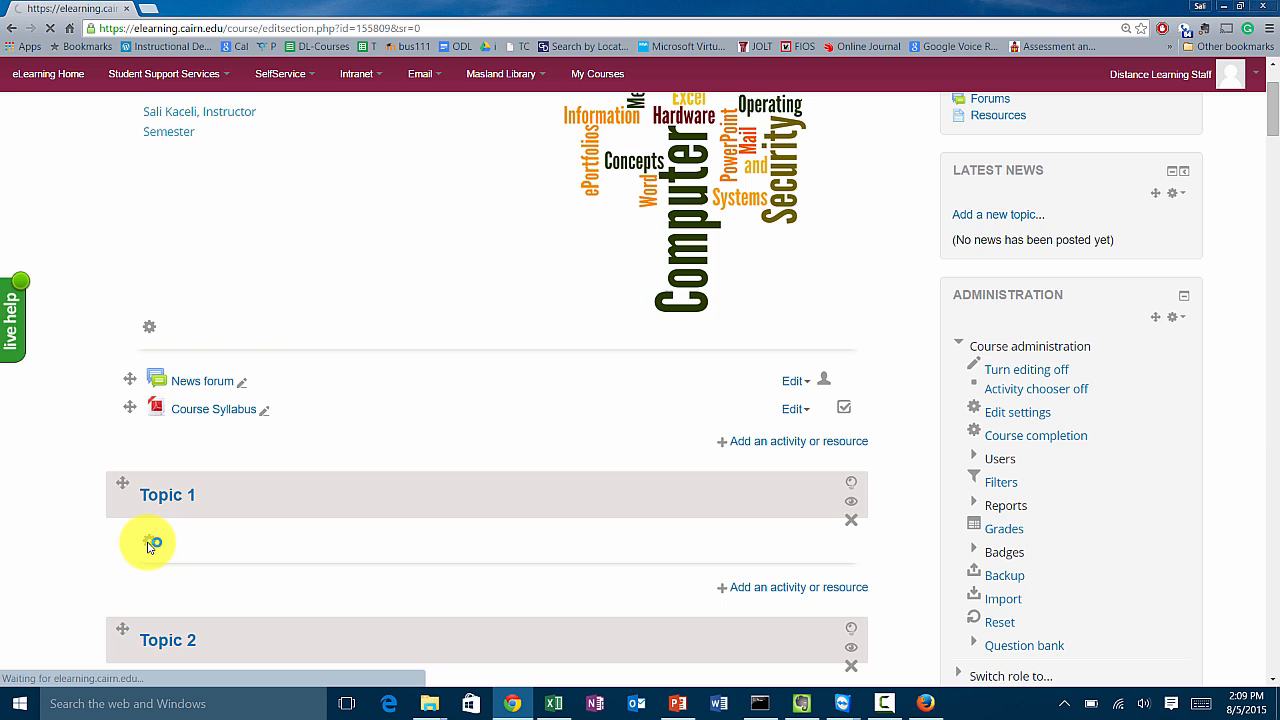
{"action": "left_click", "coordinate": [851, 488]}
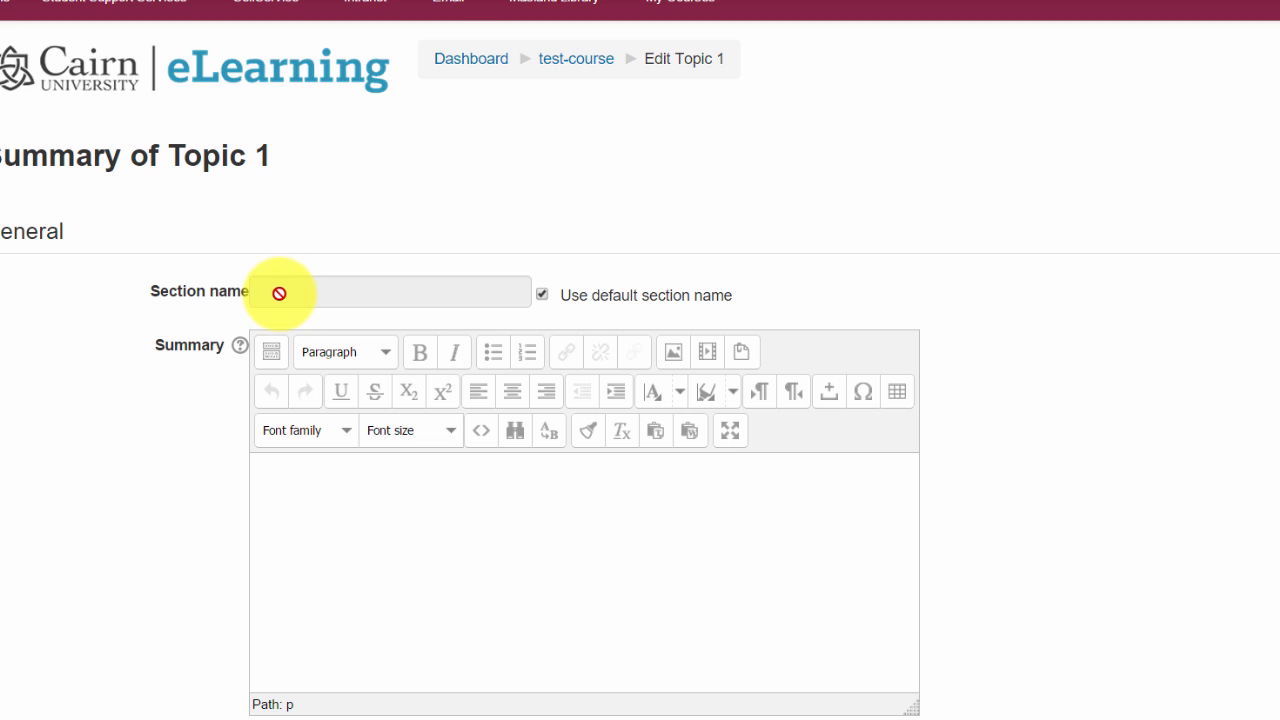
{"action": "left_click", "coordinate": [542, 294]}
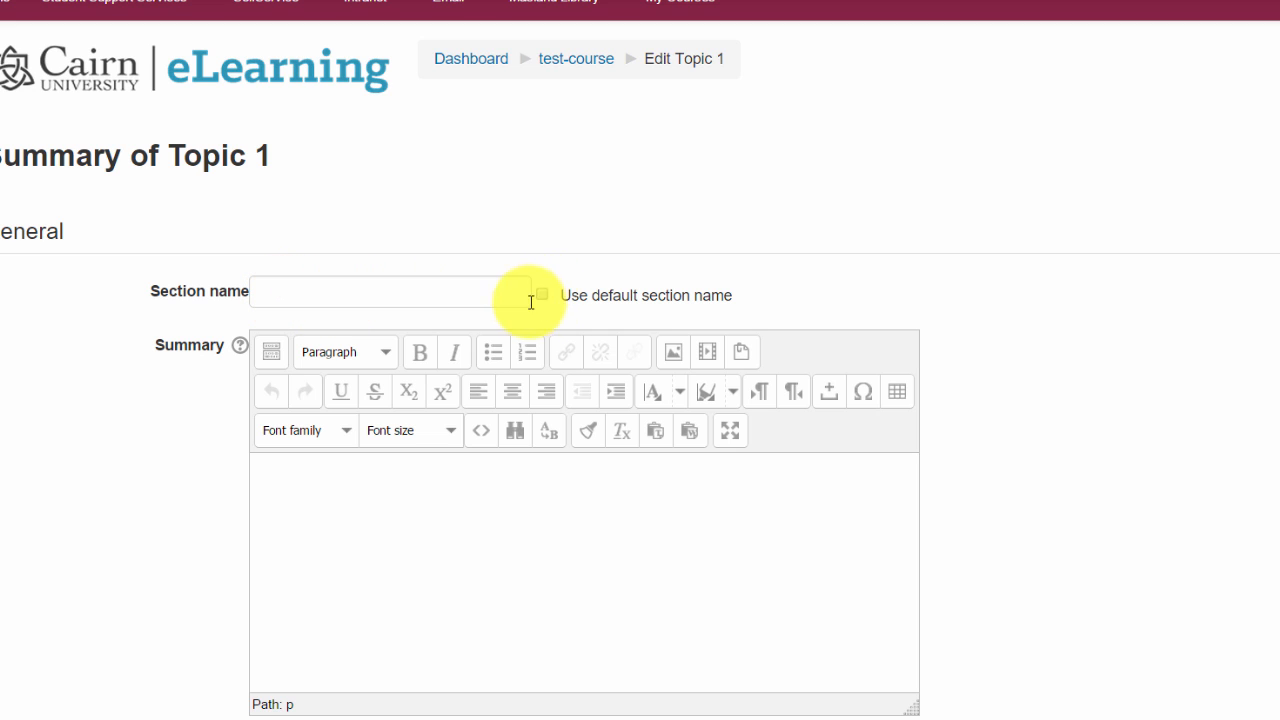
{"action": "mouse_move", "coordinate": [242, 296]}
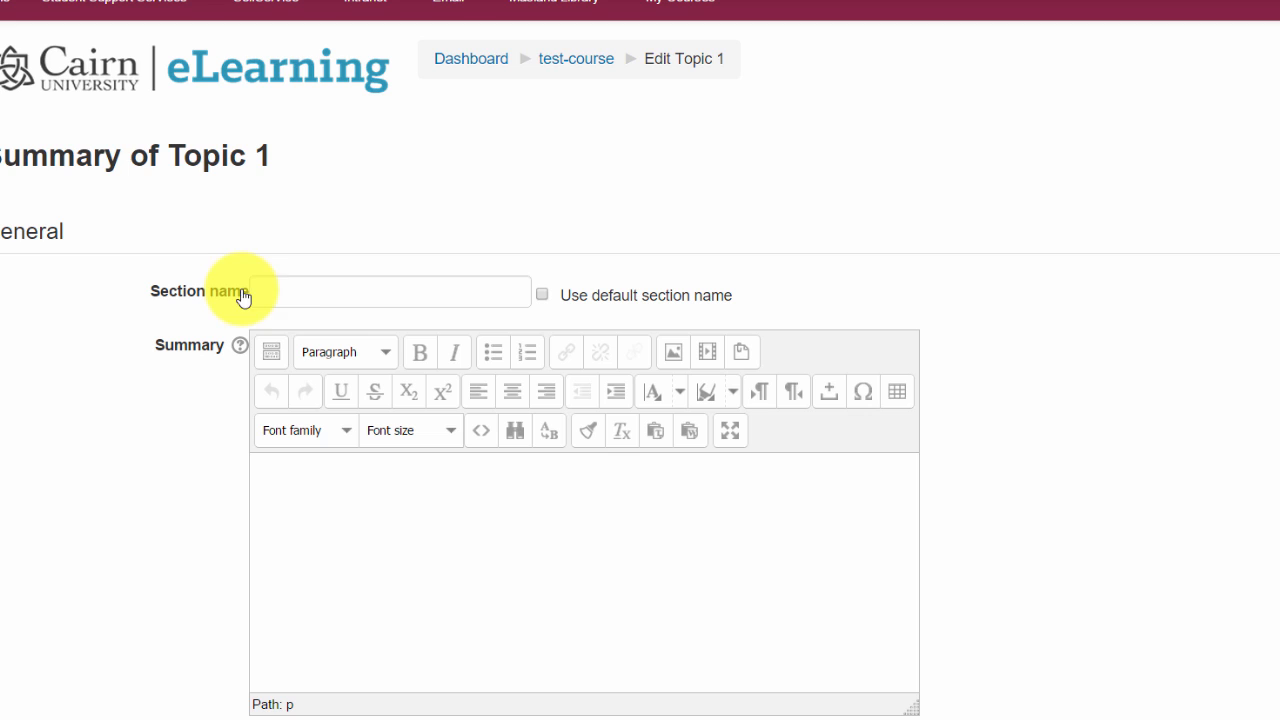
{"action": "left_click", "coordinate": [390, 291]}
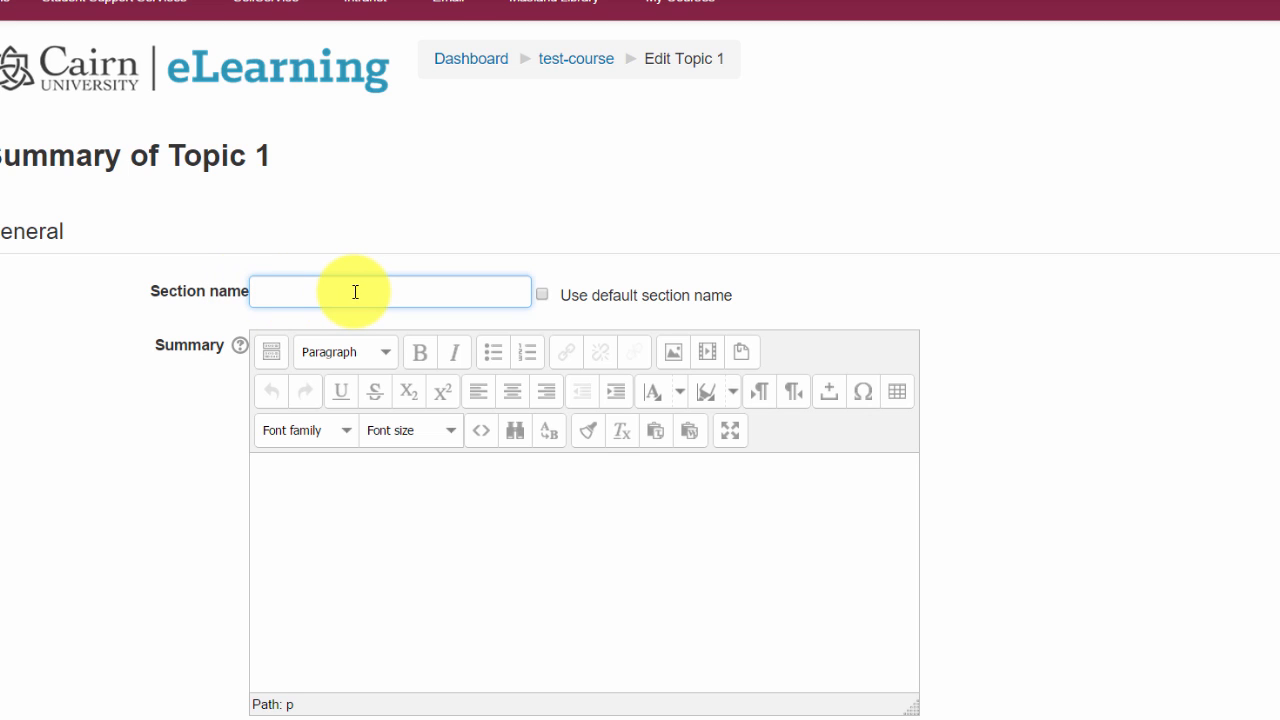
{"action": "type", "text": "Week 1 - September 1-6"}
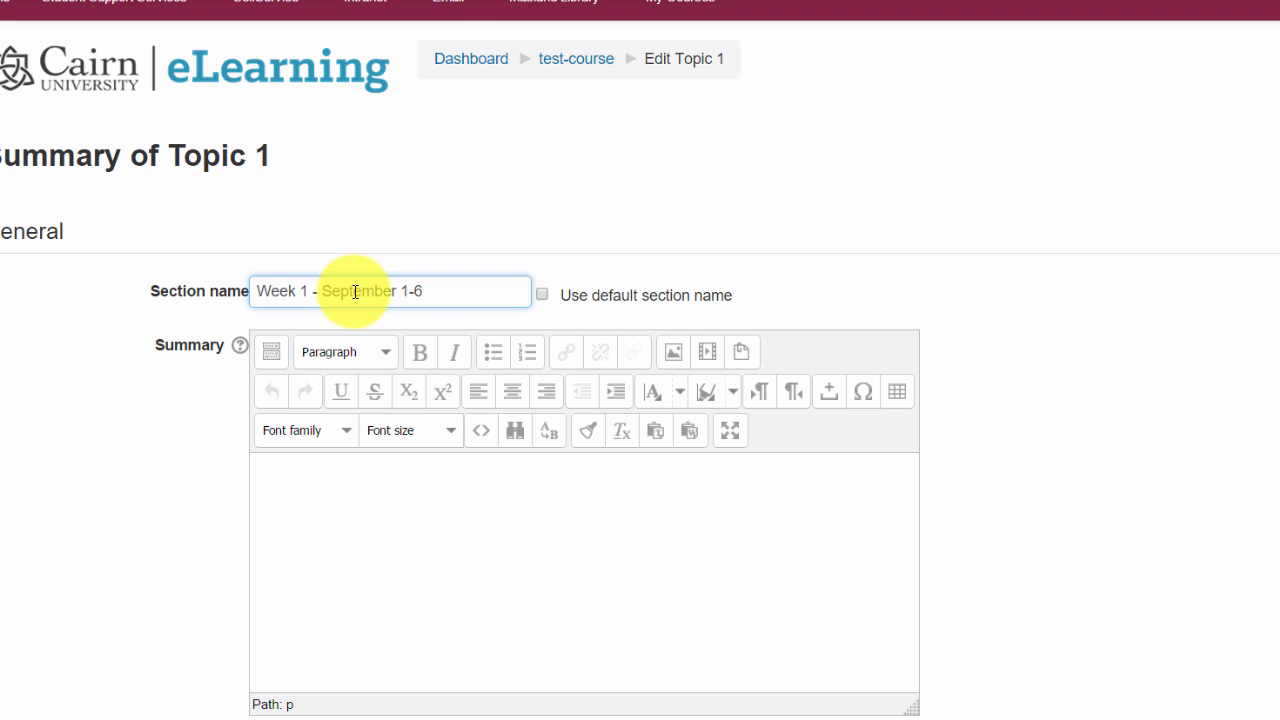
{"action": "type", "text": "-"}
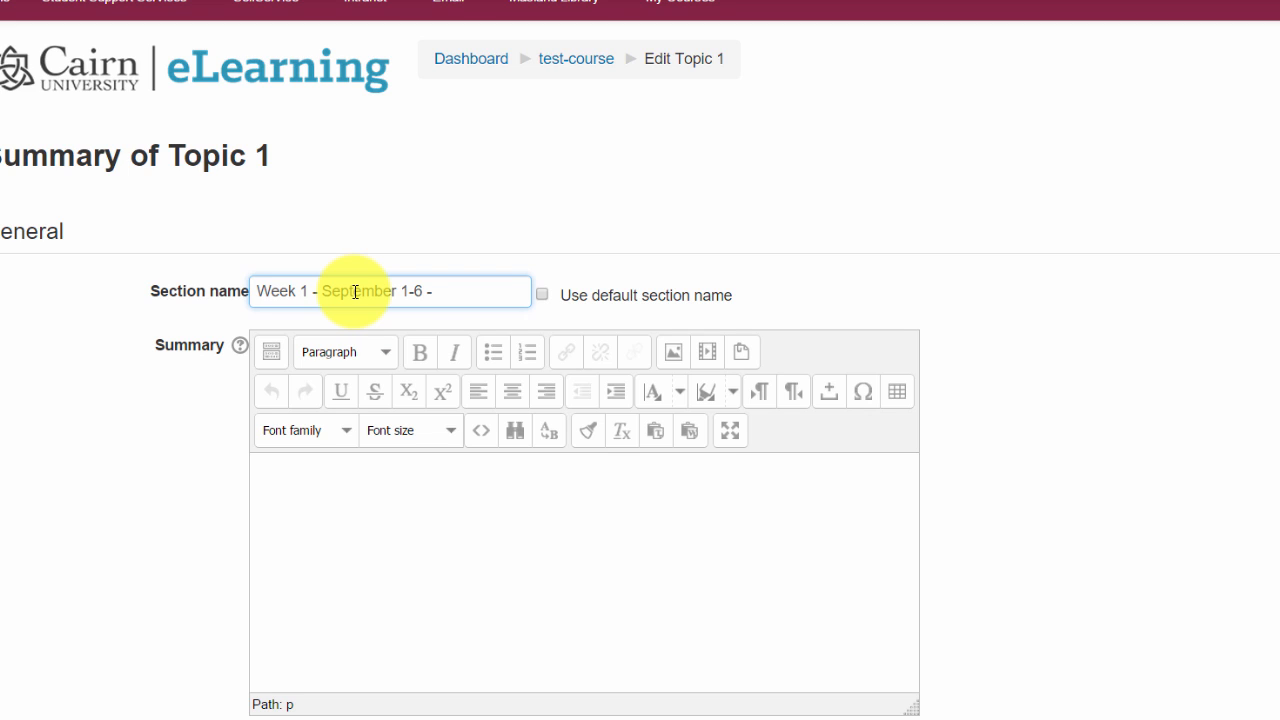
{"action": "type", "text": "Introduction t"}
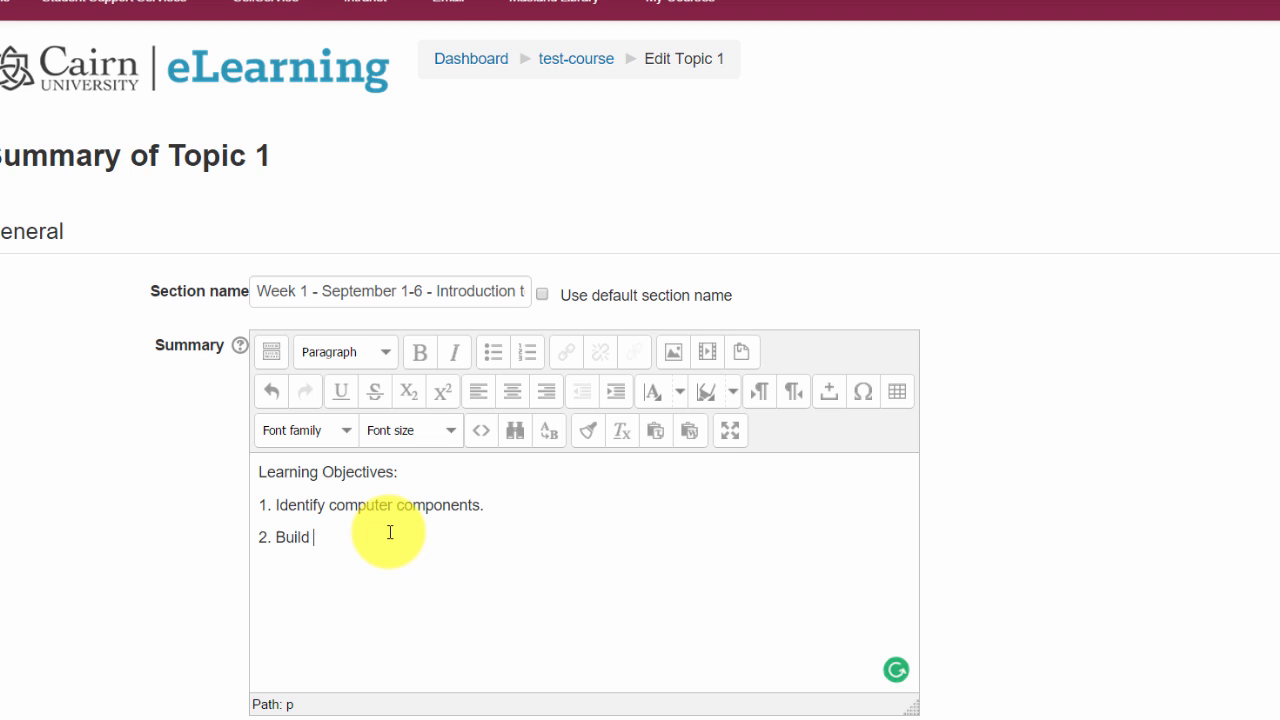
Finish the two learning objectives and make the 'Learning Objectives:' heading bold.
{"action": "type", "text": "a computer"}
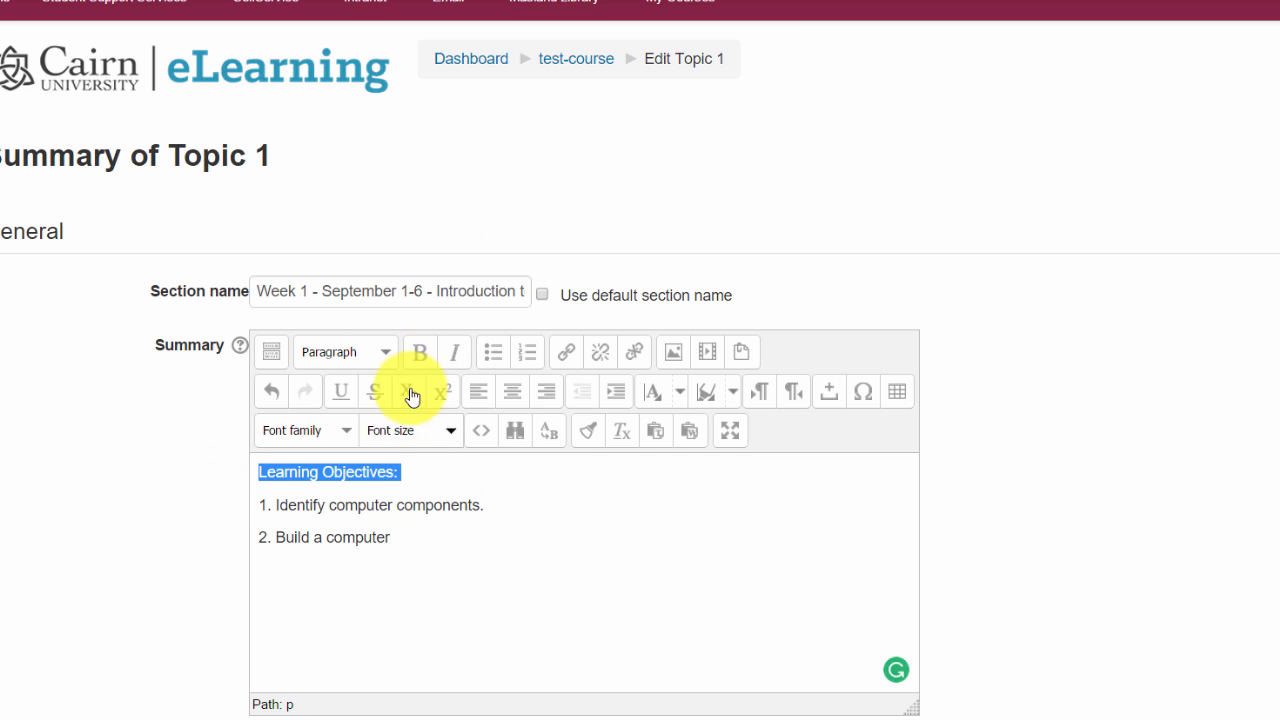
{"action": "left_click", "coordinate": [419, 351]}
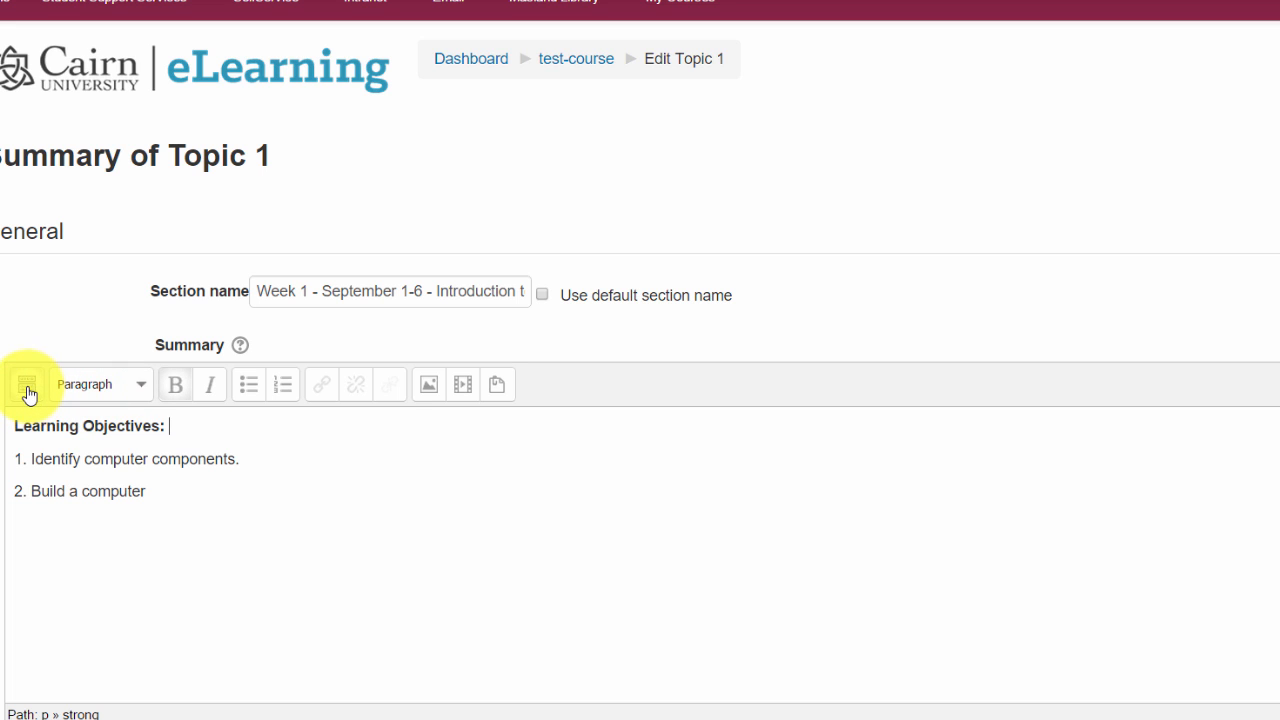
{"action": "left_click", "coordinate": [26, 384]}
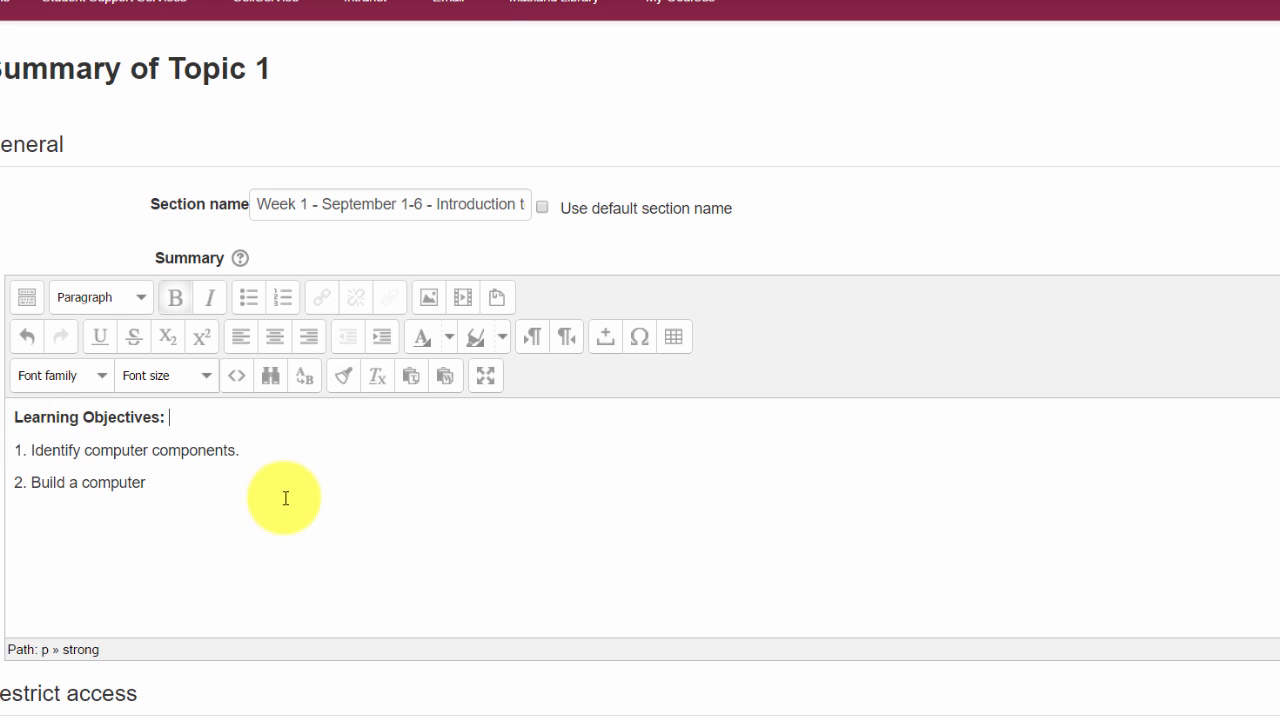
{"action": "scroll", "scroll_direction": "down", "scroll_amount": 3}
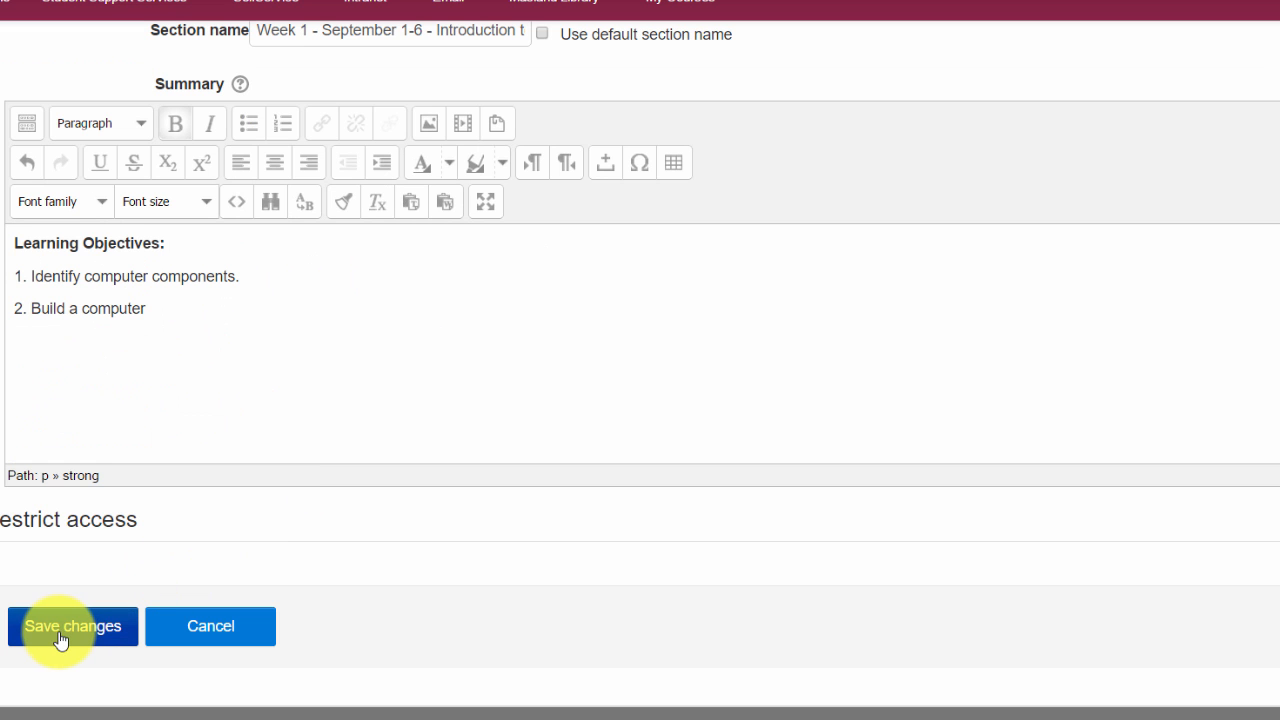
{"action": "mouse_move", "coordinate": [229, 668]}
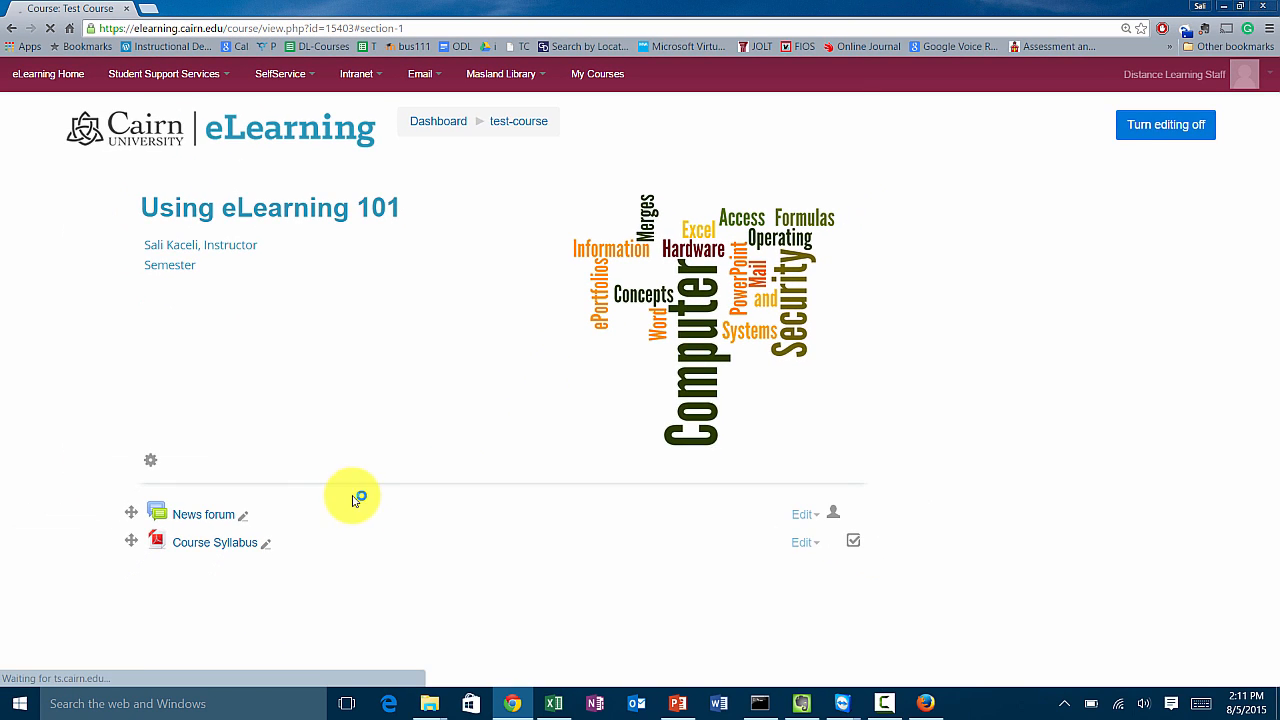
Scroll the course page to the saved Week 1 - Introduction to Information Technology section.
{"action": "scroll", "scroll_direction": "down", "scroll_amount": 3}
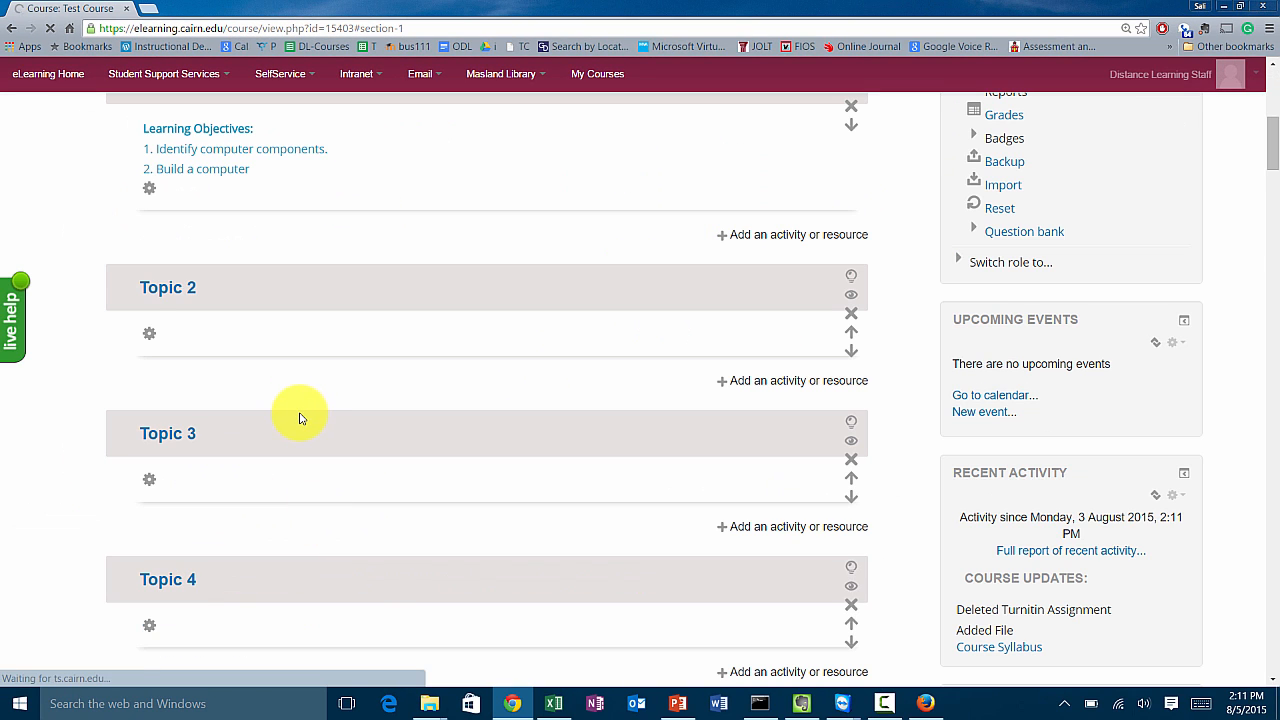
{"action": "scroll", "scroll_direction": "up", "scroll_amount": 3}
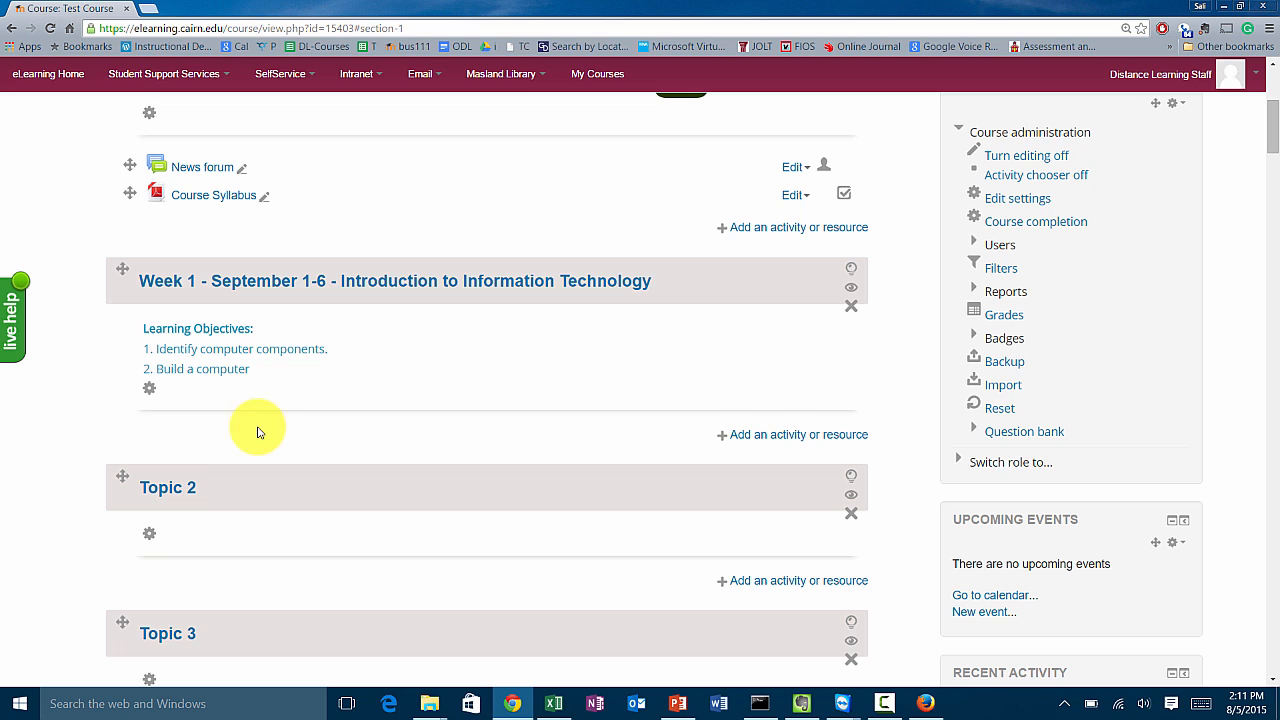
{"action": "mouse_move", "coordinate": [192, 446]}
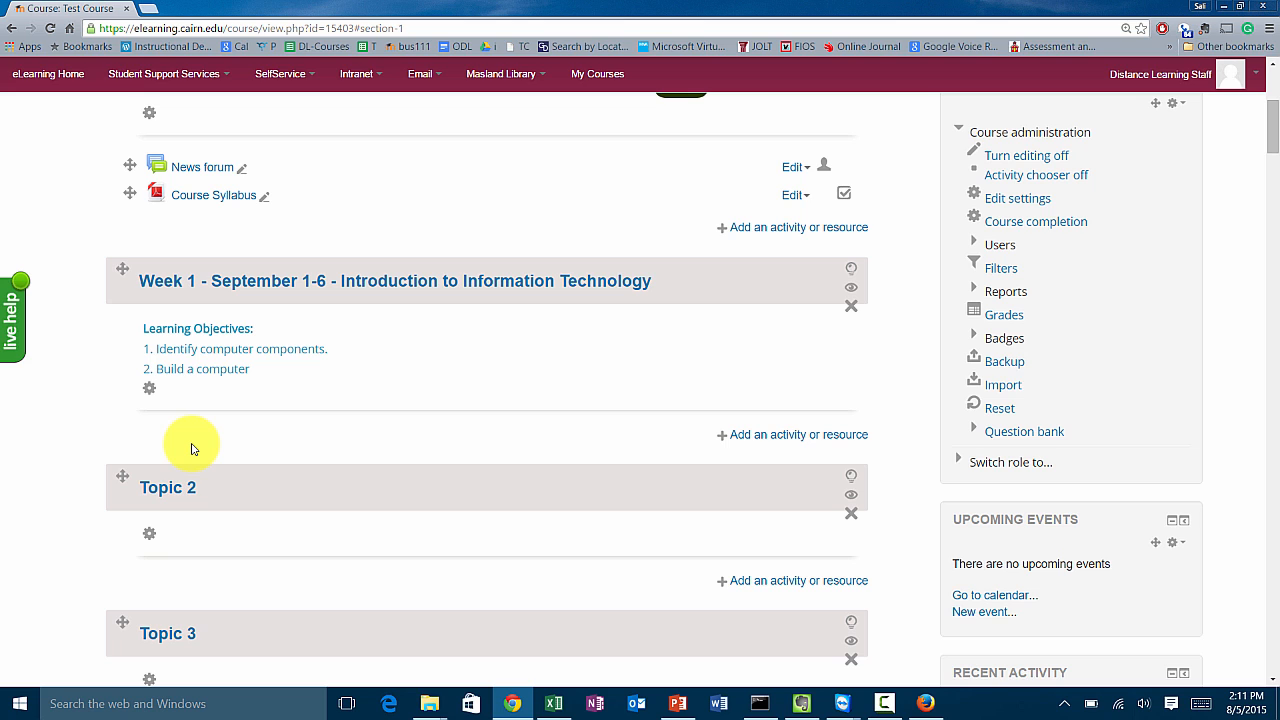
{"action": "mouse_move", "coordinate": [237, 195]}
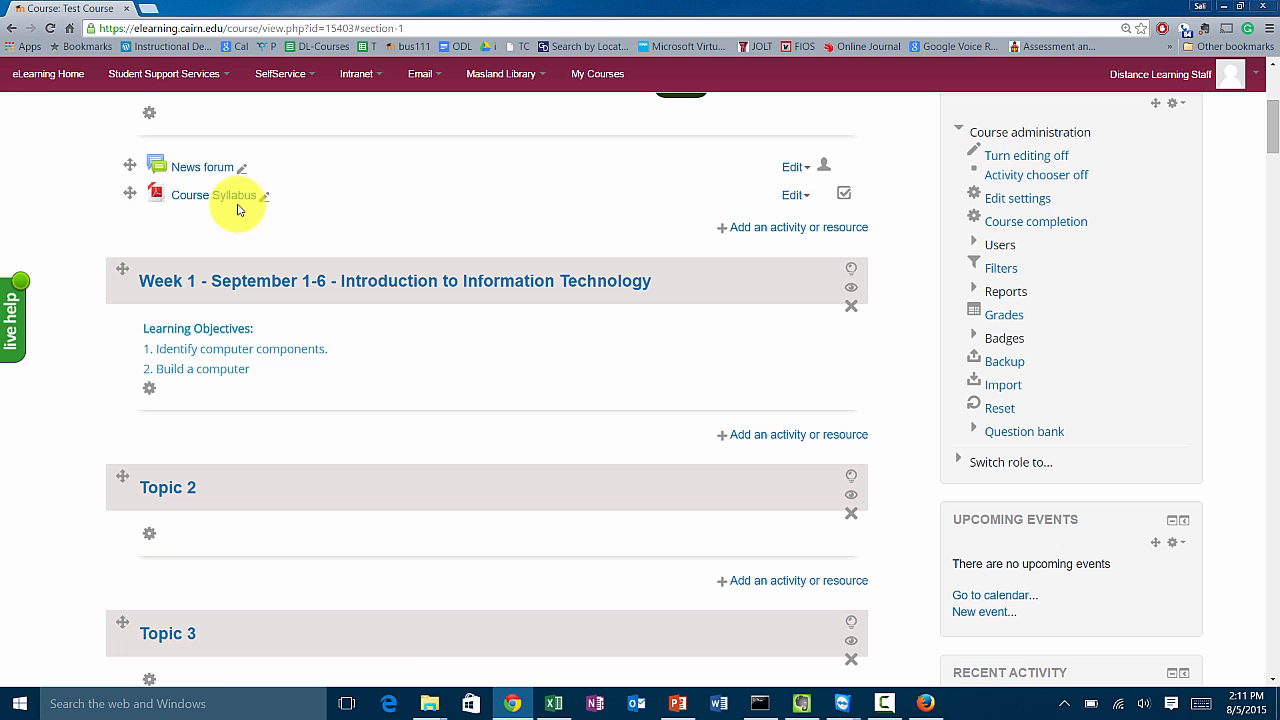
{"action": "mouse_move", "coordinate": [735, 465]}
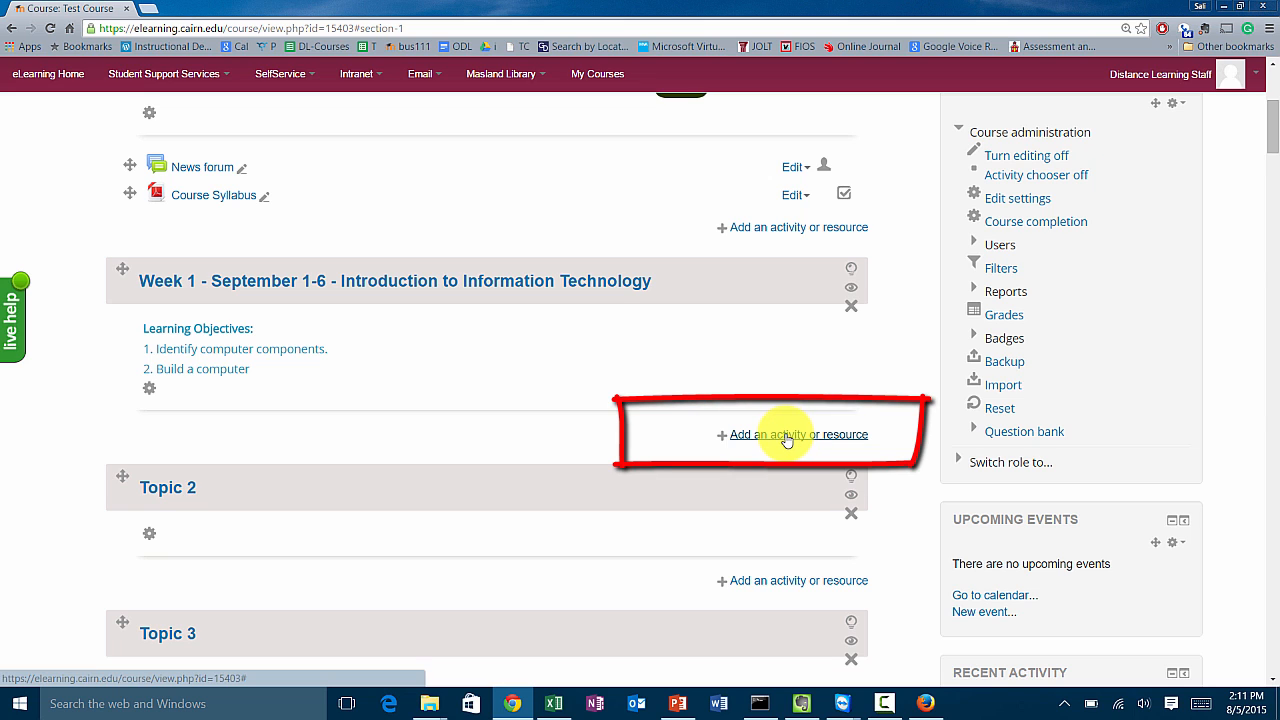
{"action": "mouse_move", "coordinate": [408, 467]}
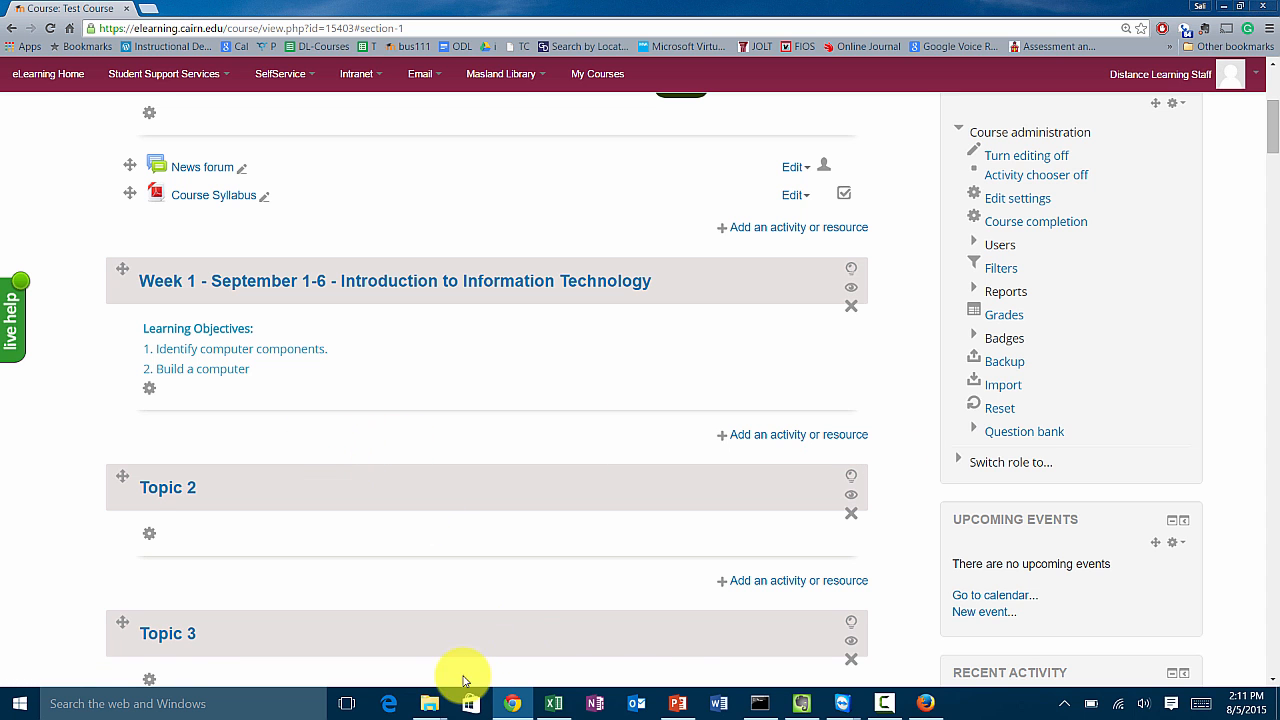
{"action": "mouse_move", "coordinate": [429, 703]}
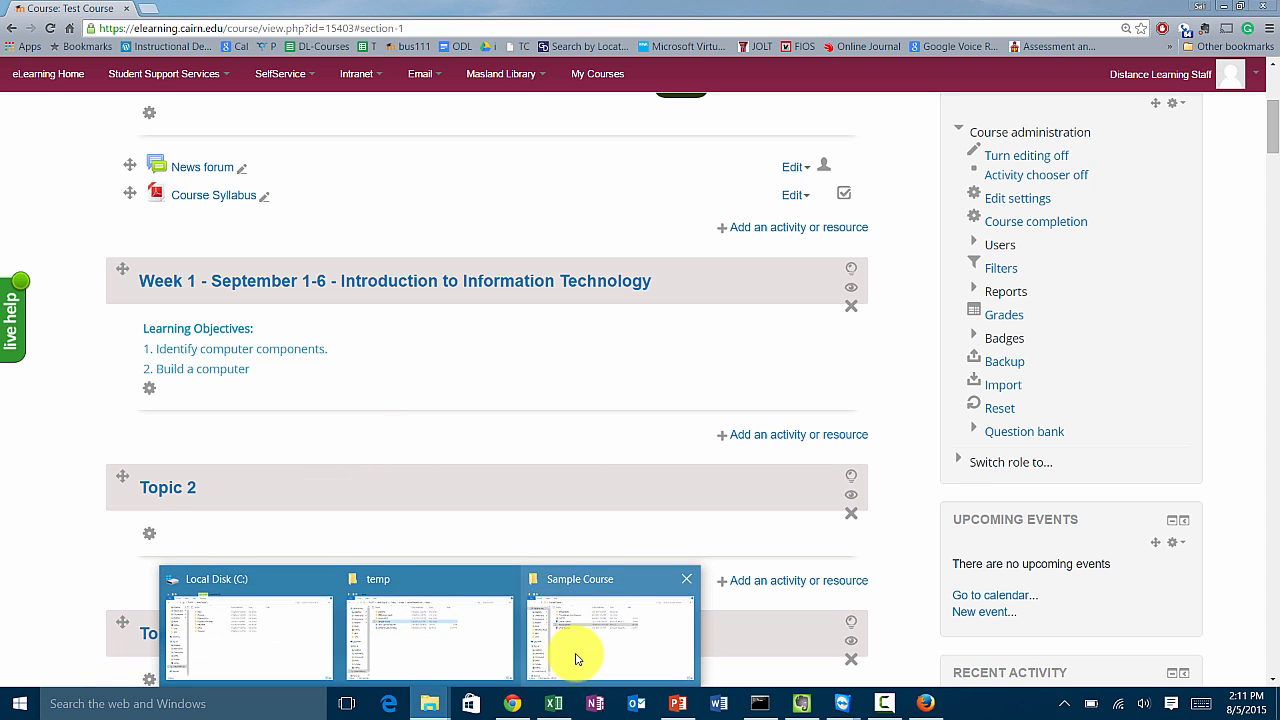
Drag Lecture 1 from the Presentations and Resources folder onto the Week 1 section.
{"action": "left_click", "coordinate": [609, 638]}
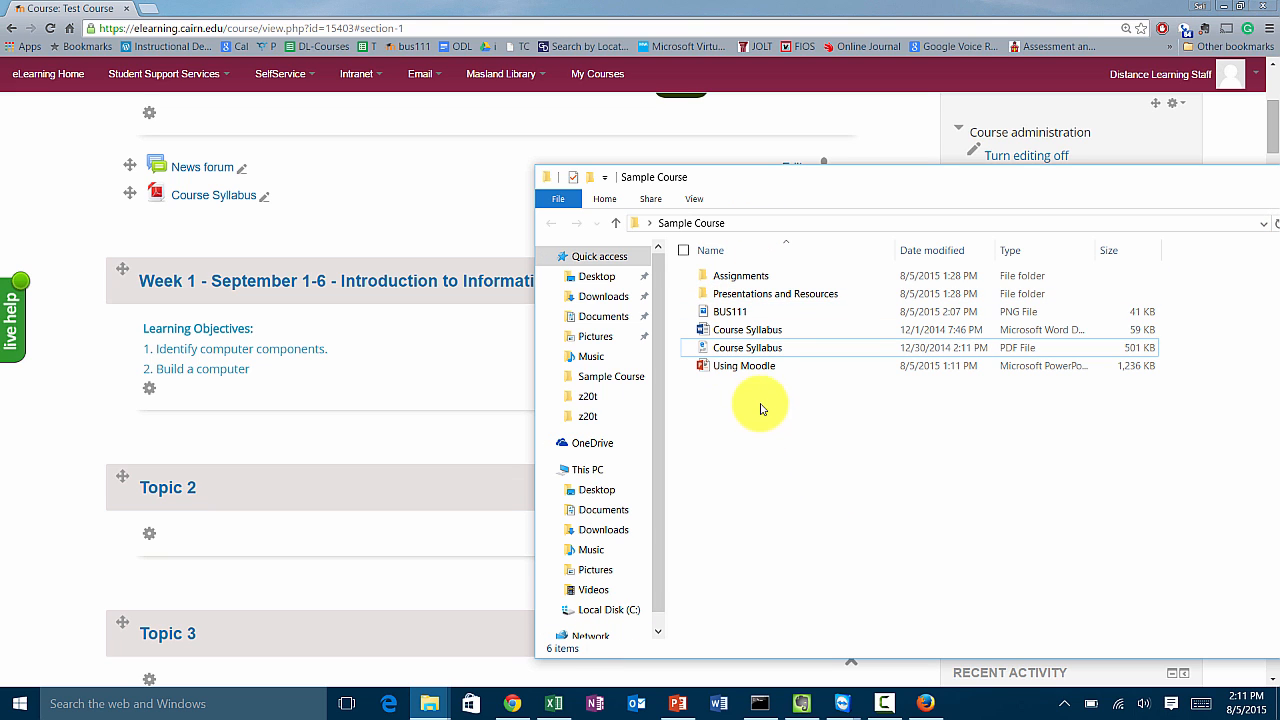
{"action": "left_click", "coordinate": [744, 365]}
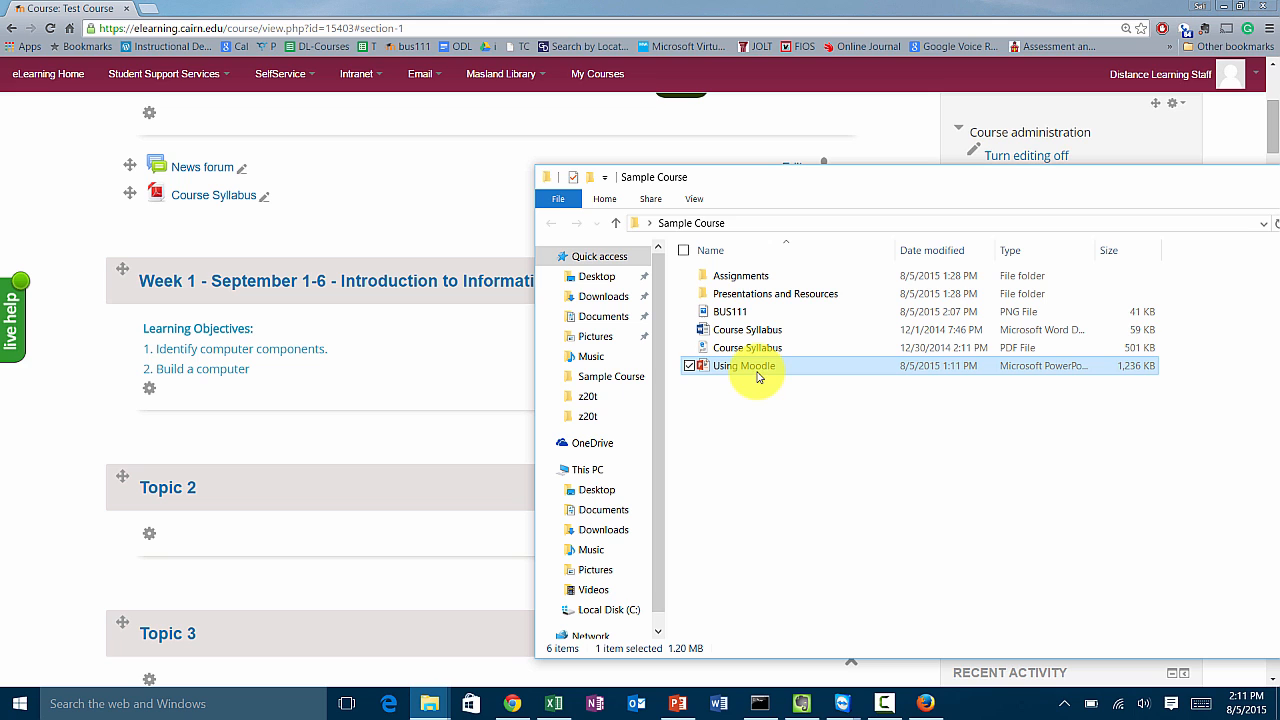
{"action": "double_click", "coordinate": [777, 293]}
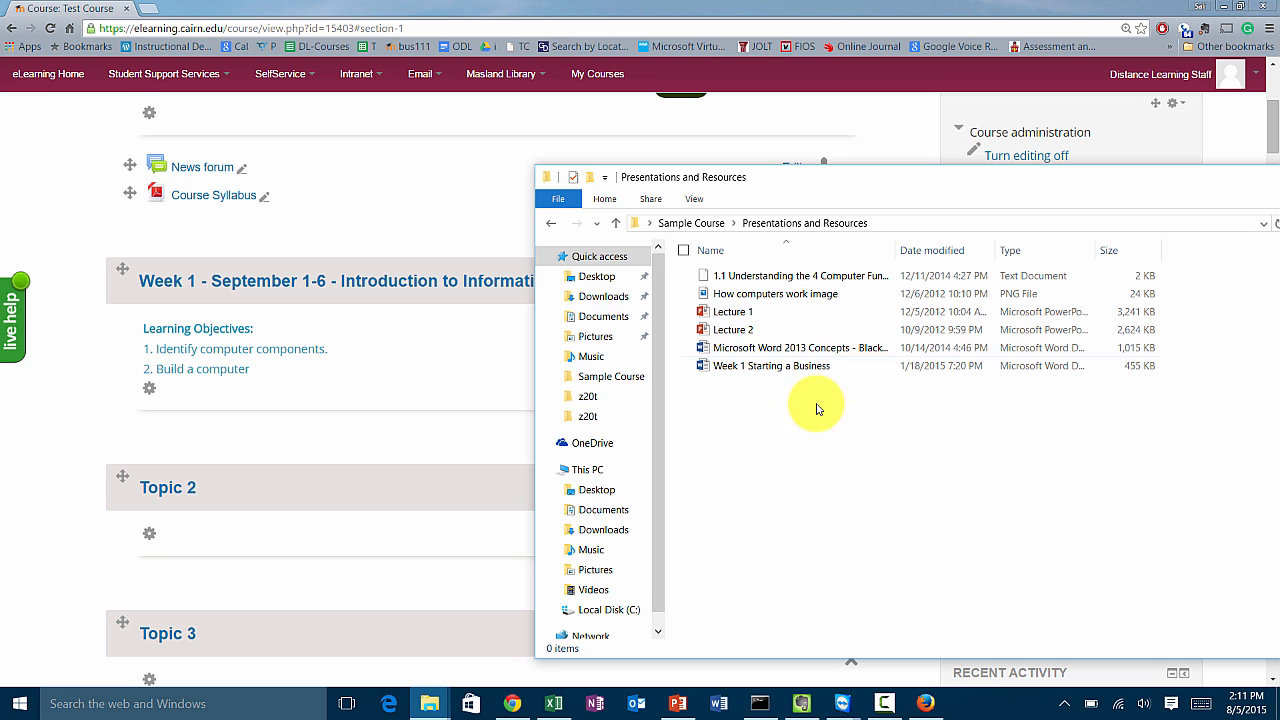
{"action": "left_click", "coordinate": [733, 311]}
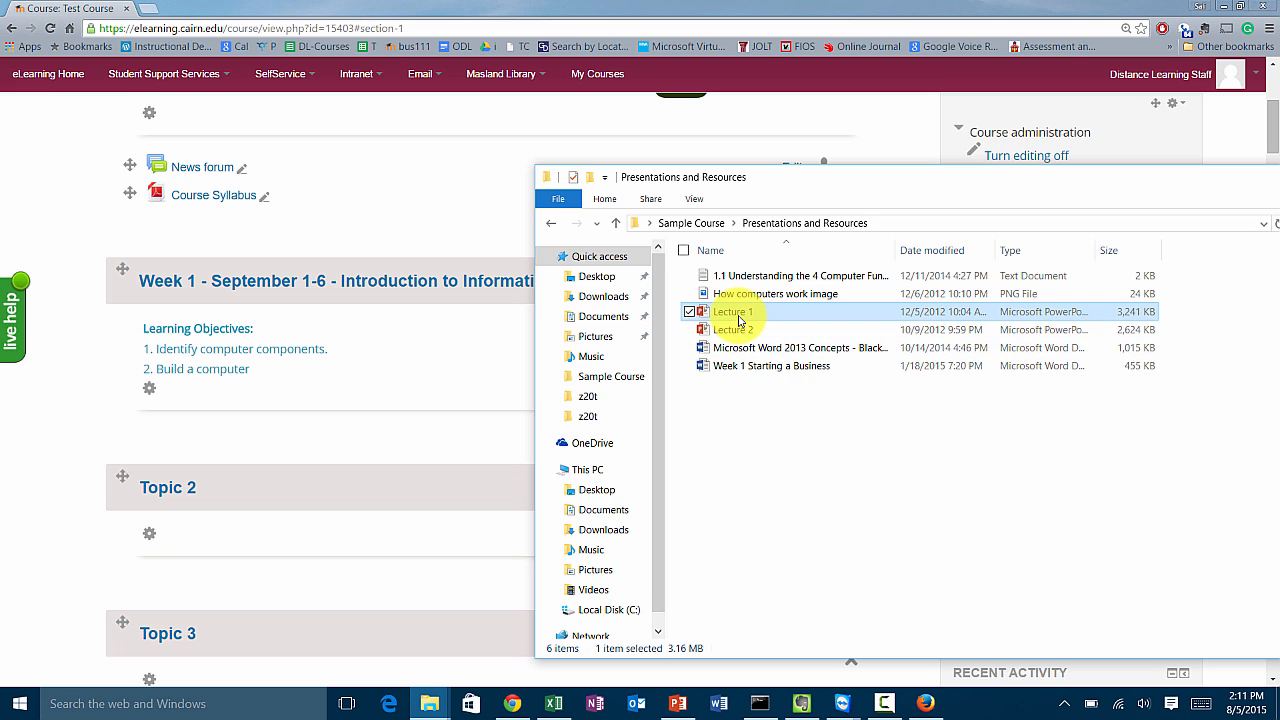
{"action": "left_click_drag", "start_coordinate": [735, 311], "coordinate": [265, 450]}
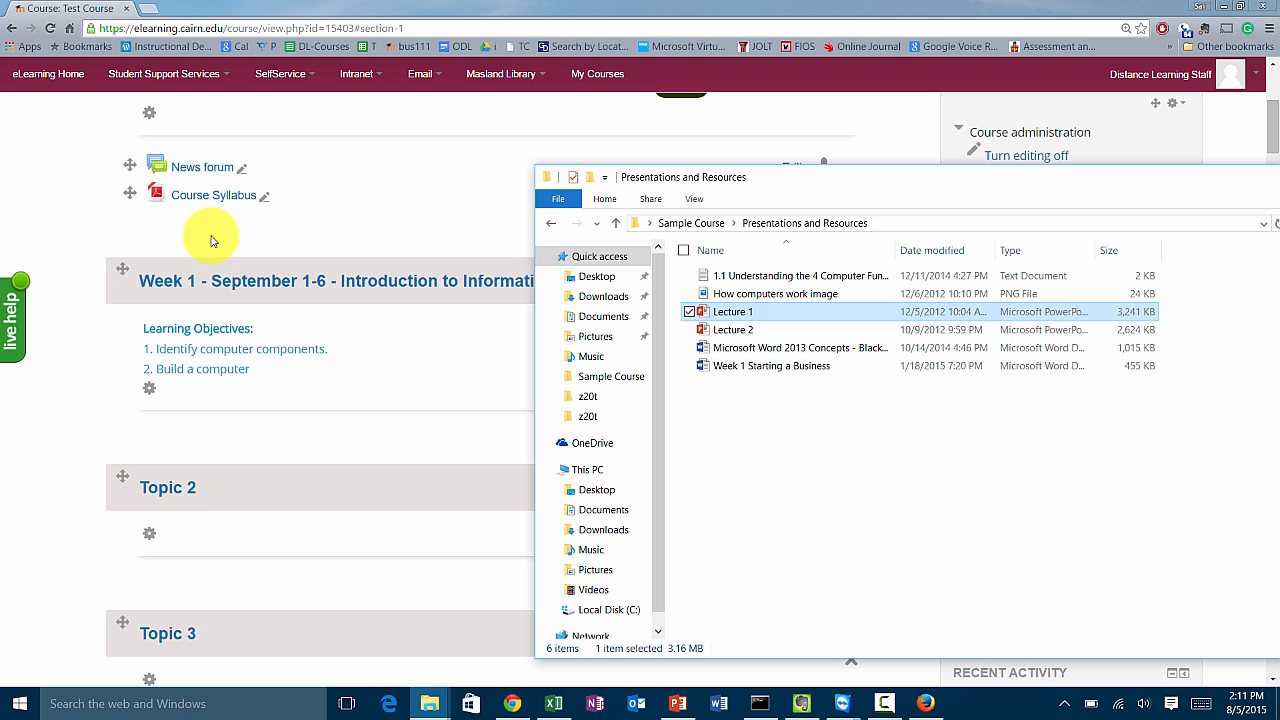
{"action": "mouse_move", "coordinate": [793, 330]}
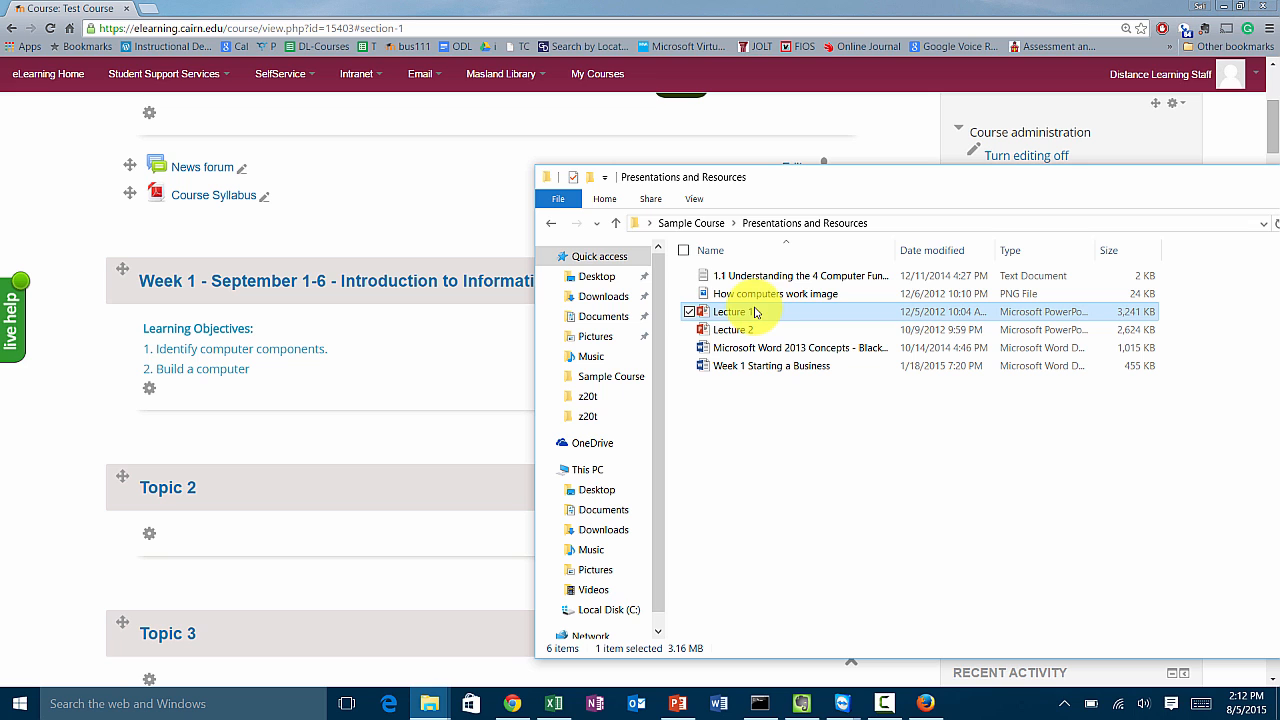
{"action": "left_click_drag", "start_coordinate": [735, 311], "coordinate": [302, 438]}
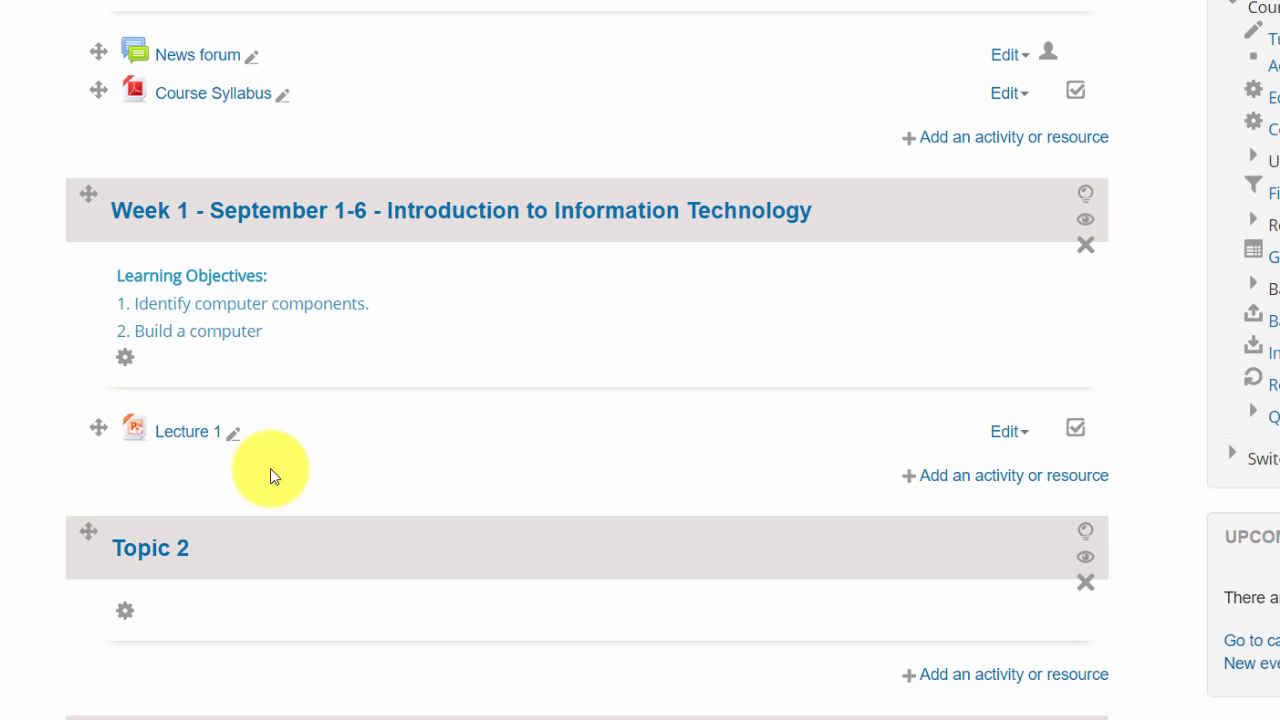
{"action": "mouse_move", "coordinate": [240, 445]}
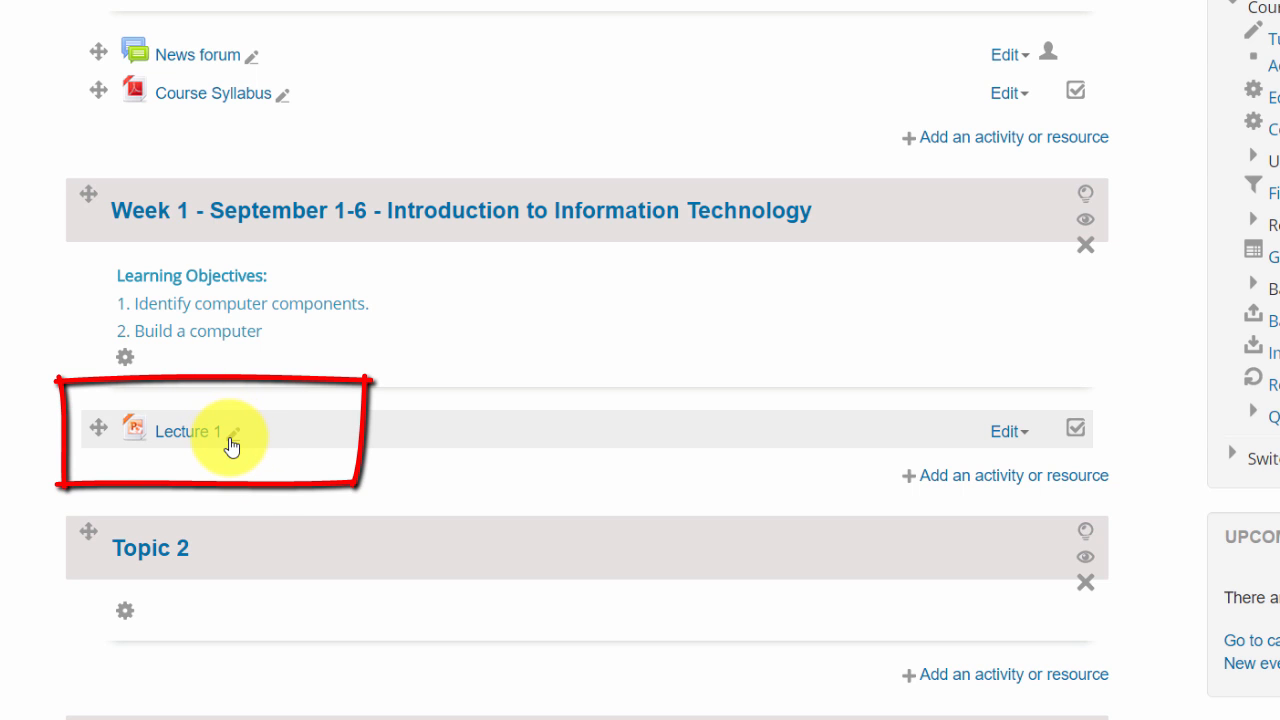
{"action": "mouse_move", "coordinate": [232, 436]}
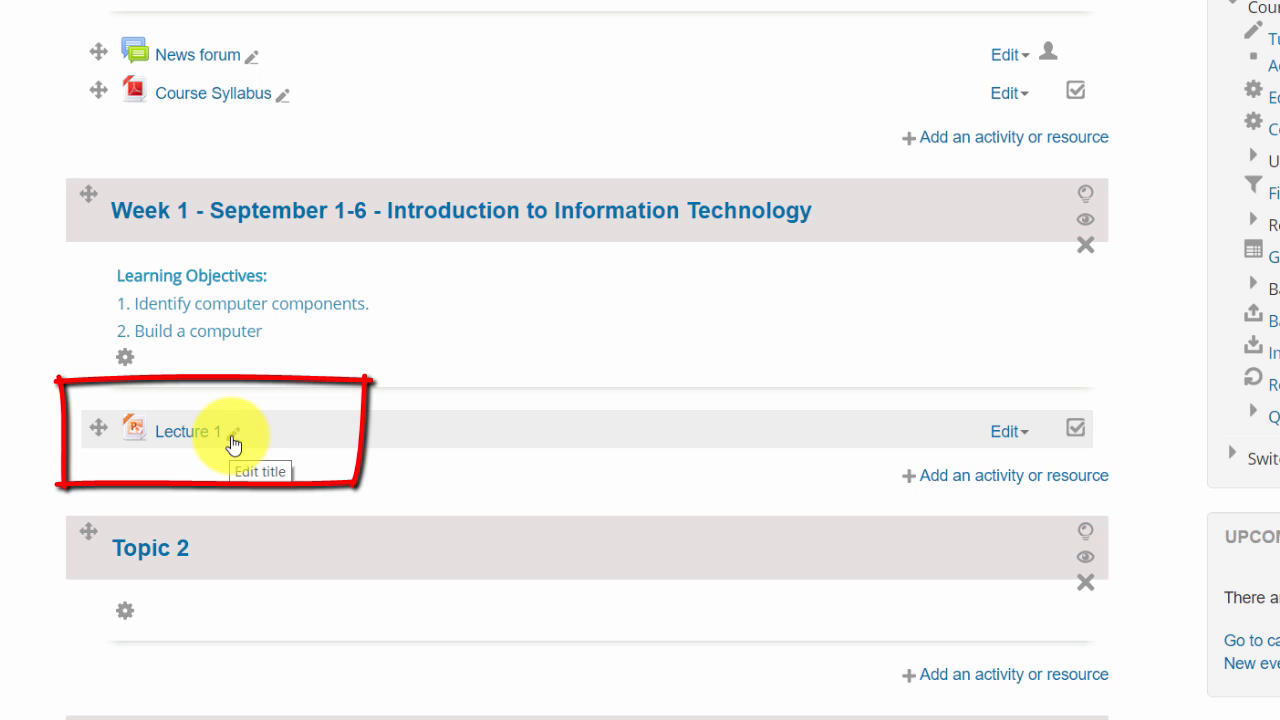
Retitle the Lecture 1 resource to 'Lecture 1: Identifying Computer Components'.
{"action": "left_click", "coordinate": [235, 431]}
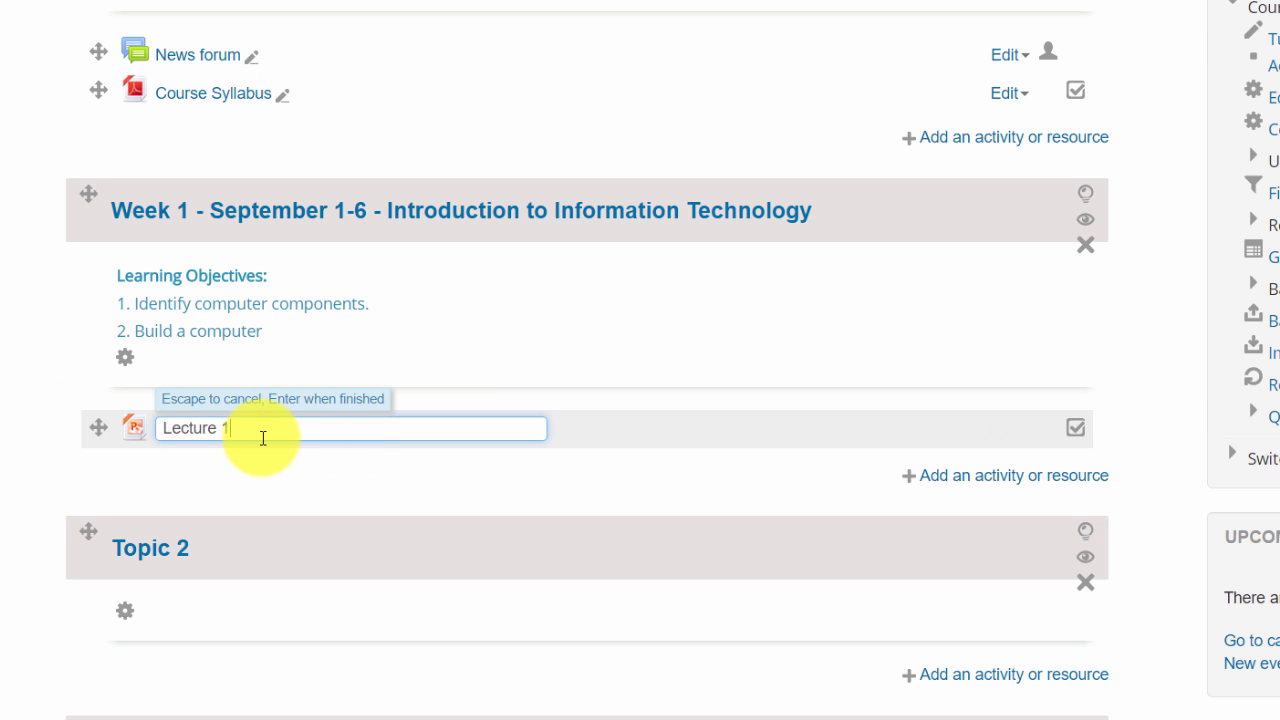
{"action": "type", "text": ": C"}
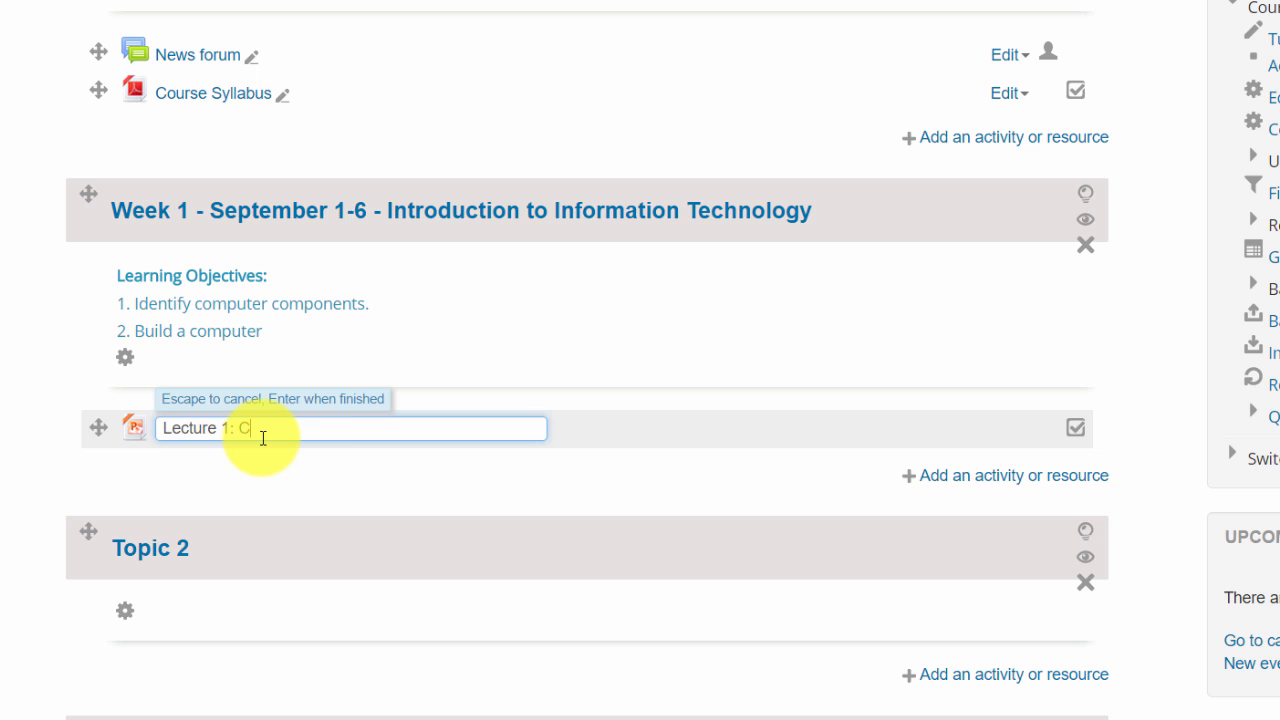
{"action": "type", "text": "Identifying Computer Compon"}
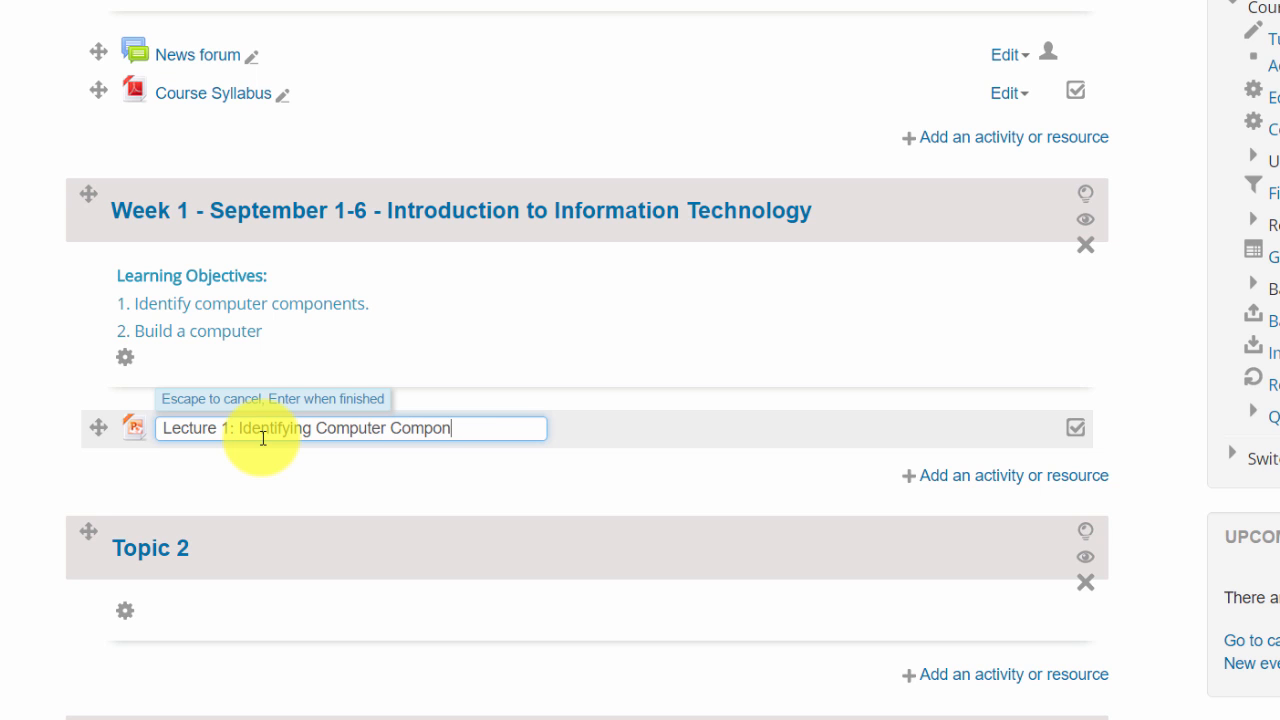
{"action": "type", "text": "ents"}
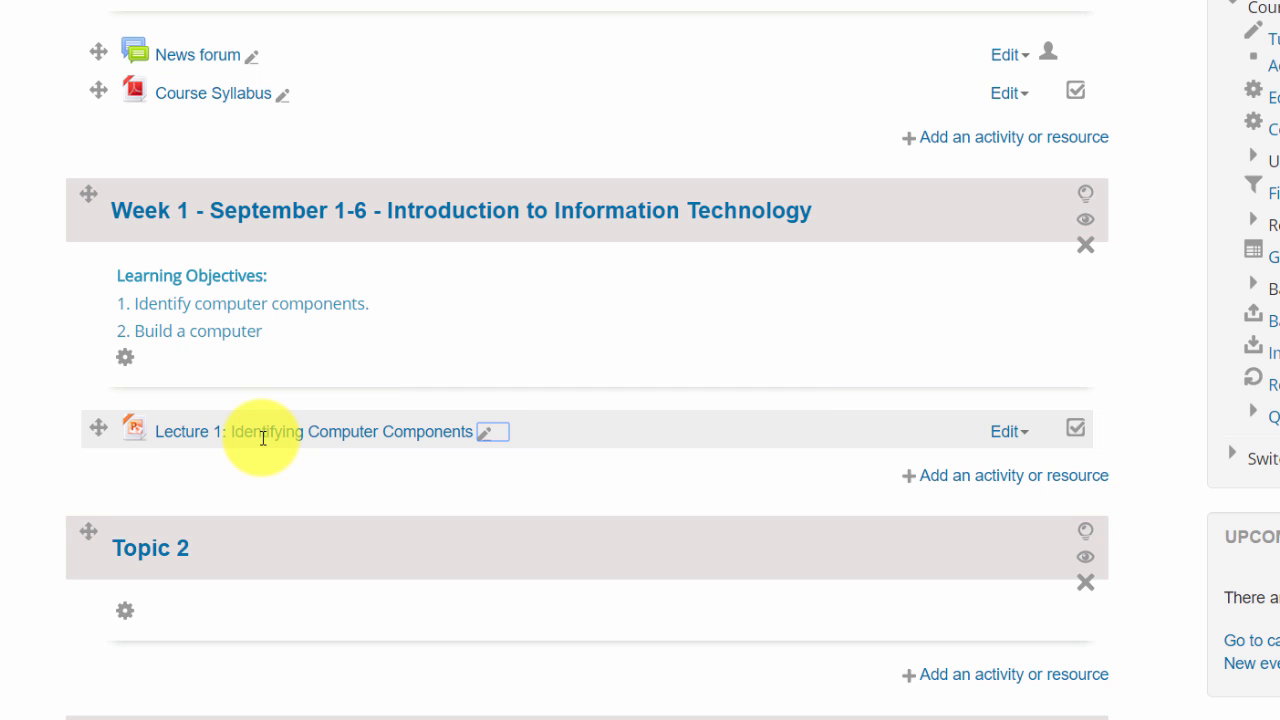
{"action": "mouse_move", "coordinate": [309, 455]}
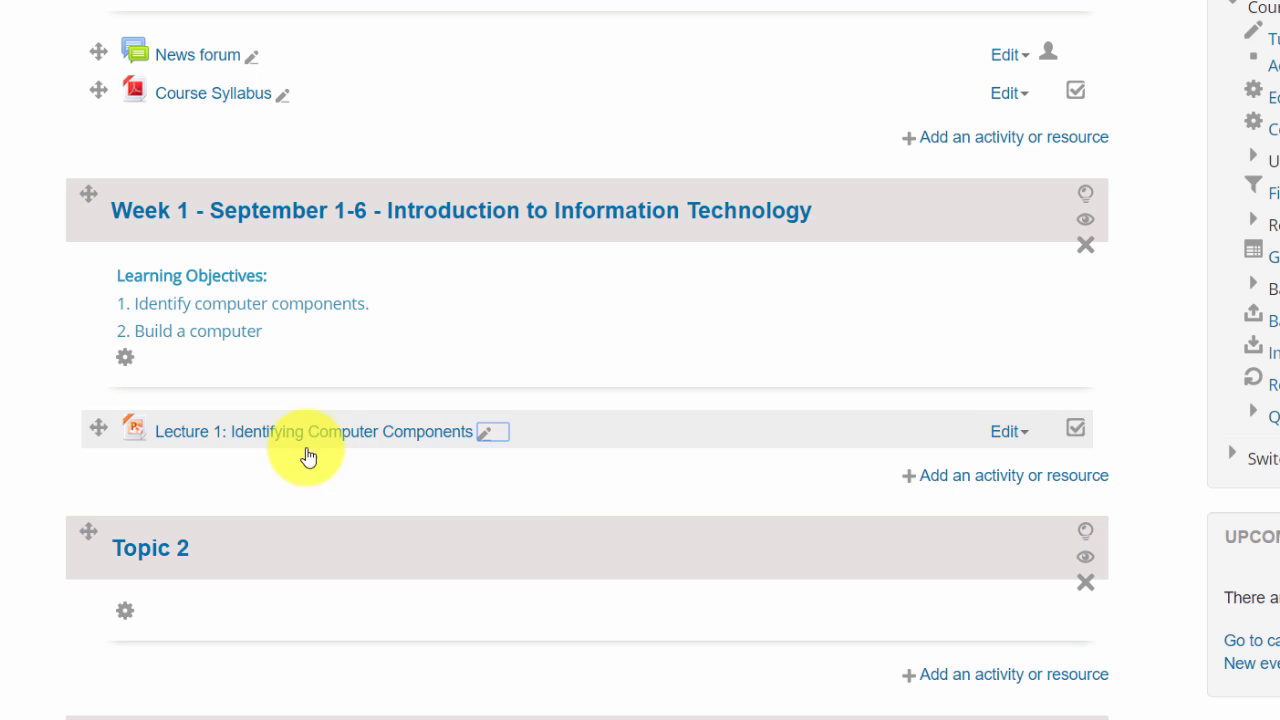
{"action": "mouse_move", "coordinate": [1078, 617]}
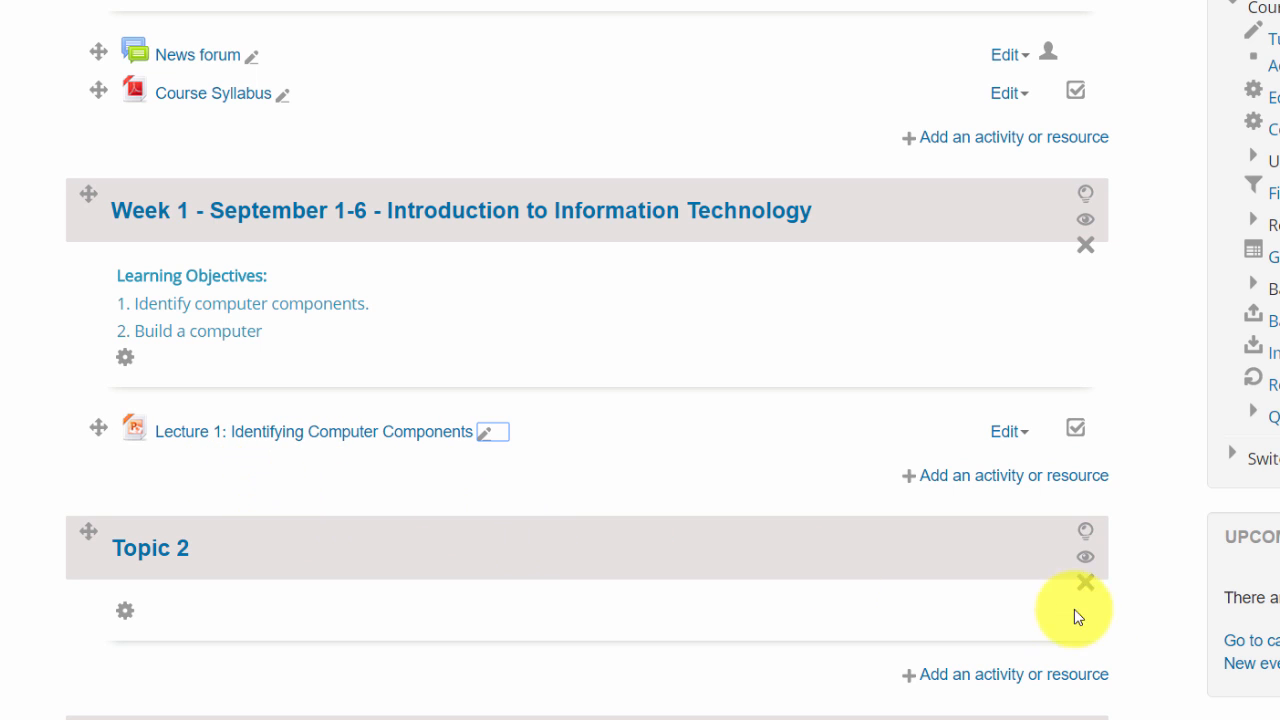
{"action": "mouse_move", "coordinate": [1078, 616]}
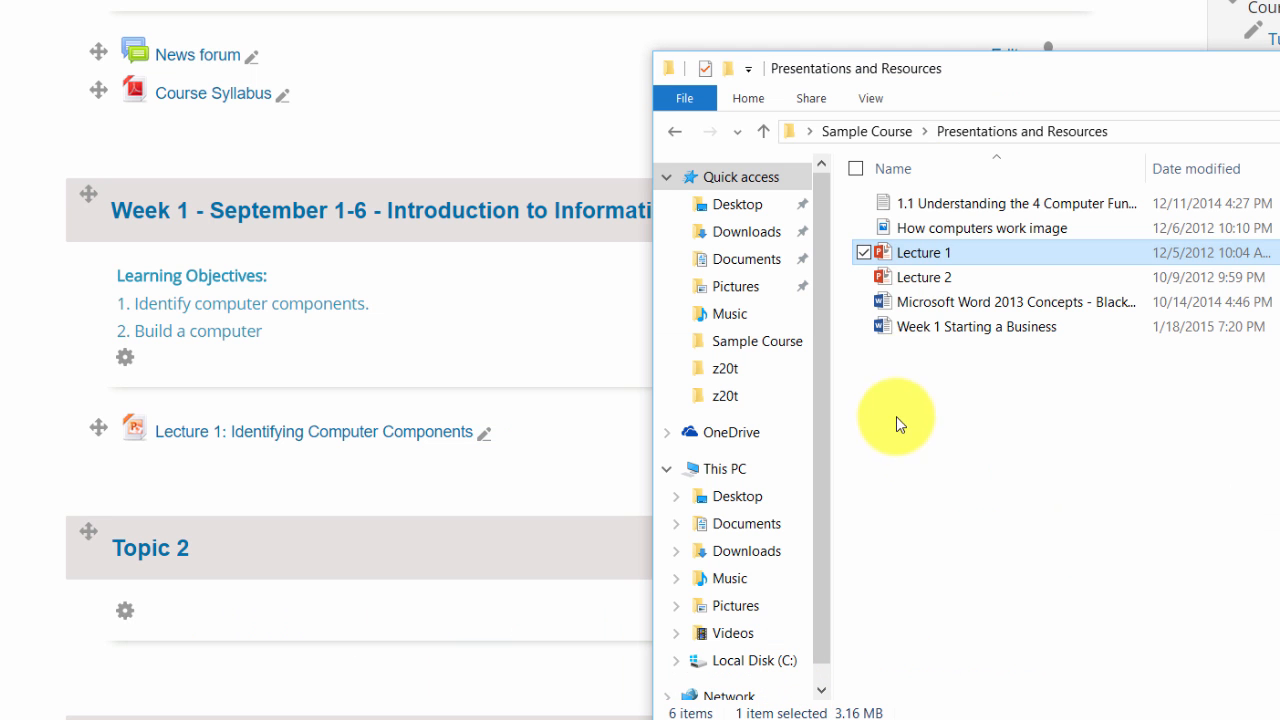
Drop Lecture 2 into Week 1 below Lecture 1, returning to the folder window.
{"action": "left_click_drag", "start_coordinate": [920, 252], "coordinate": [360, 460]}
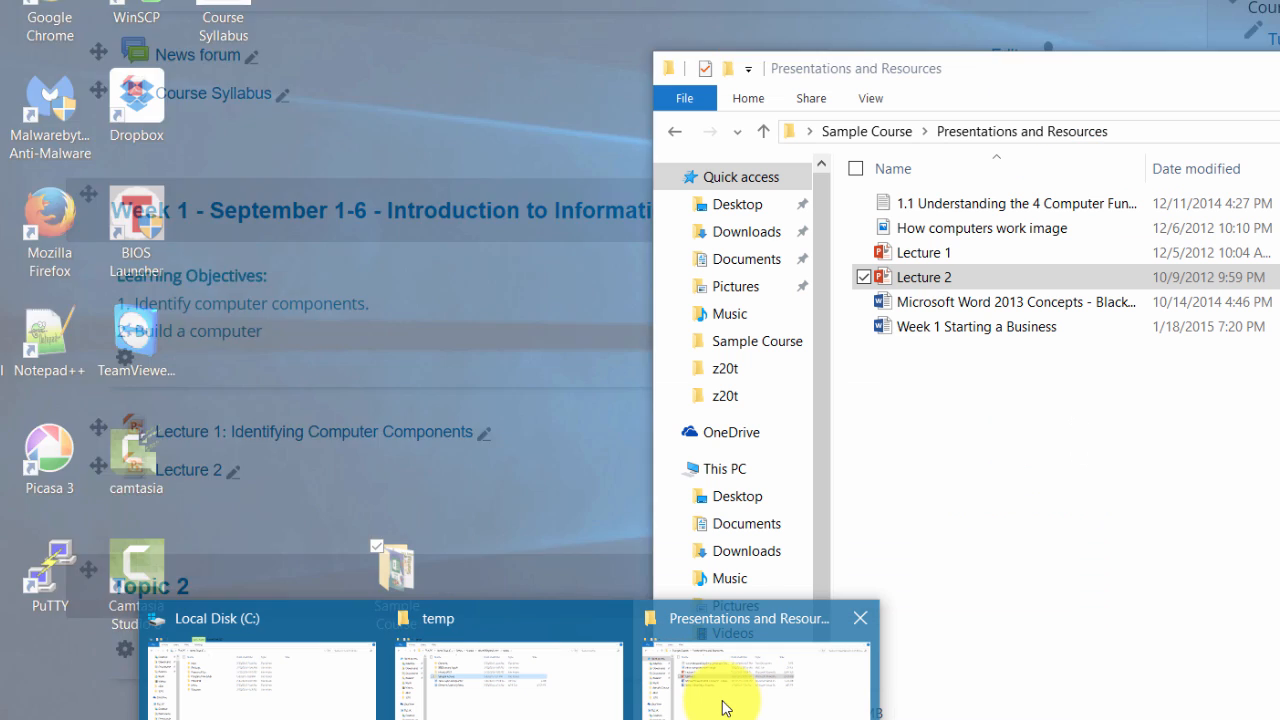
{"action": "left_click", "coordinate": [750, 670]}
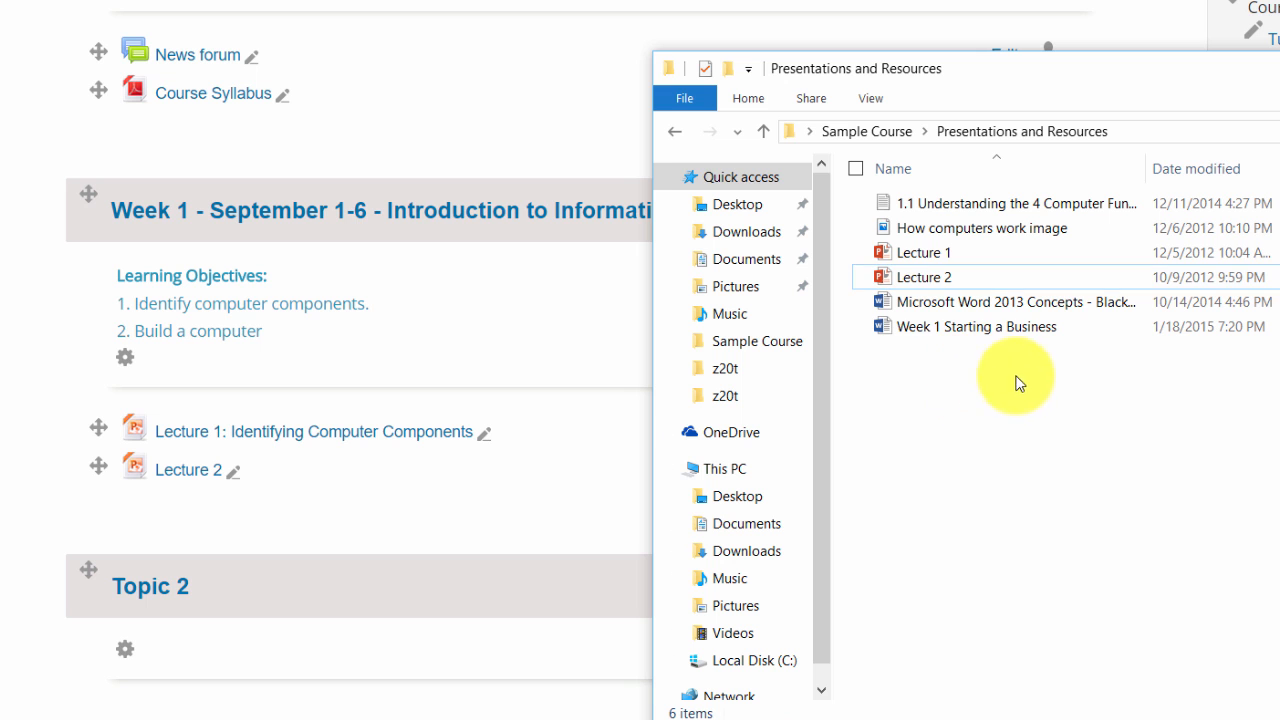
{"action": "mouse_move", "coordinate": [930, 228]}
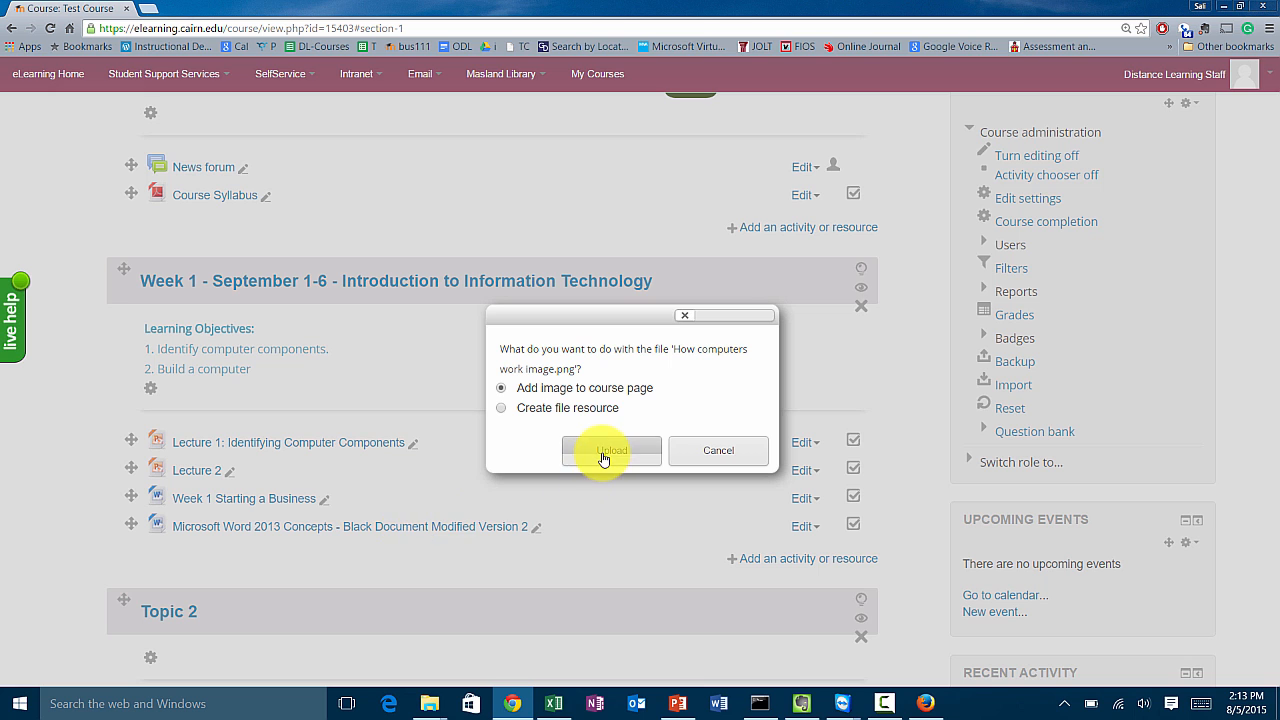
Upload the How computers work image as a label on the Week 1 course page.
{"action": "left_click", "coordinate": [611, 450]}
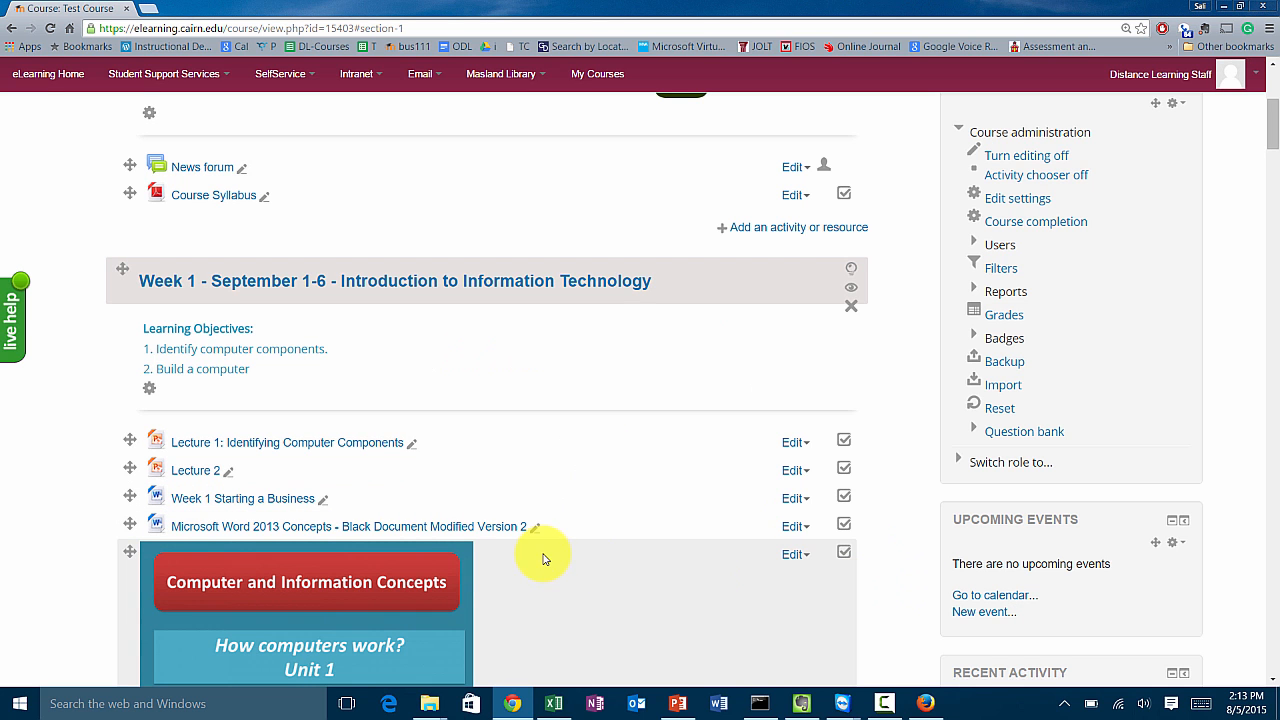
{"action": "scroll", "scroll_direction": "down", "scroll_amount": 3}
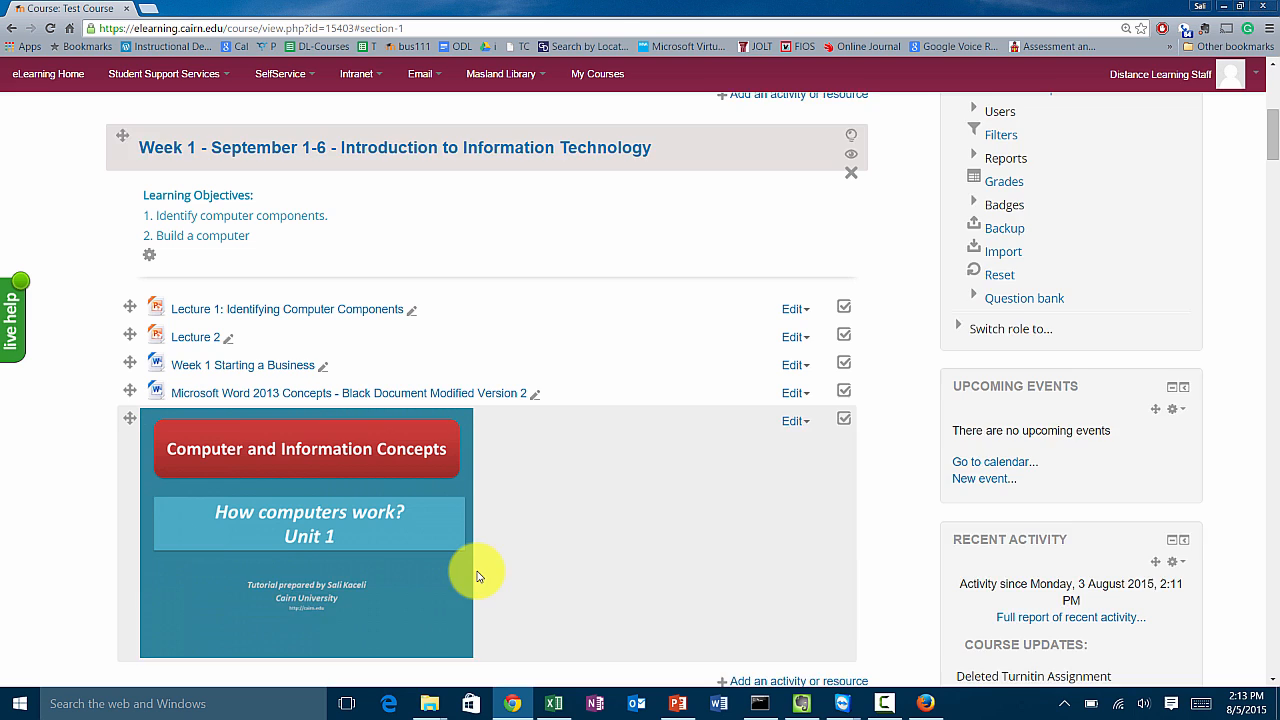
{"action": "scroll", "scroll_direction": "down", "scroll_amount": 3}
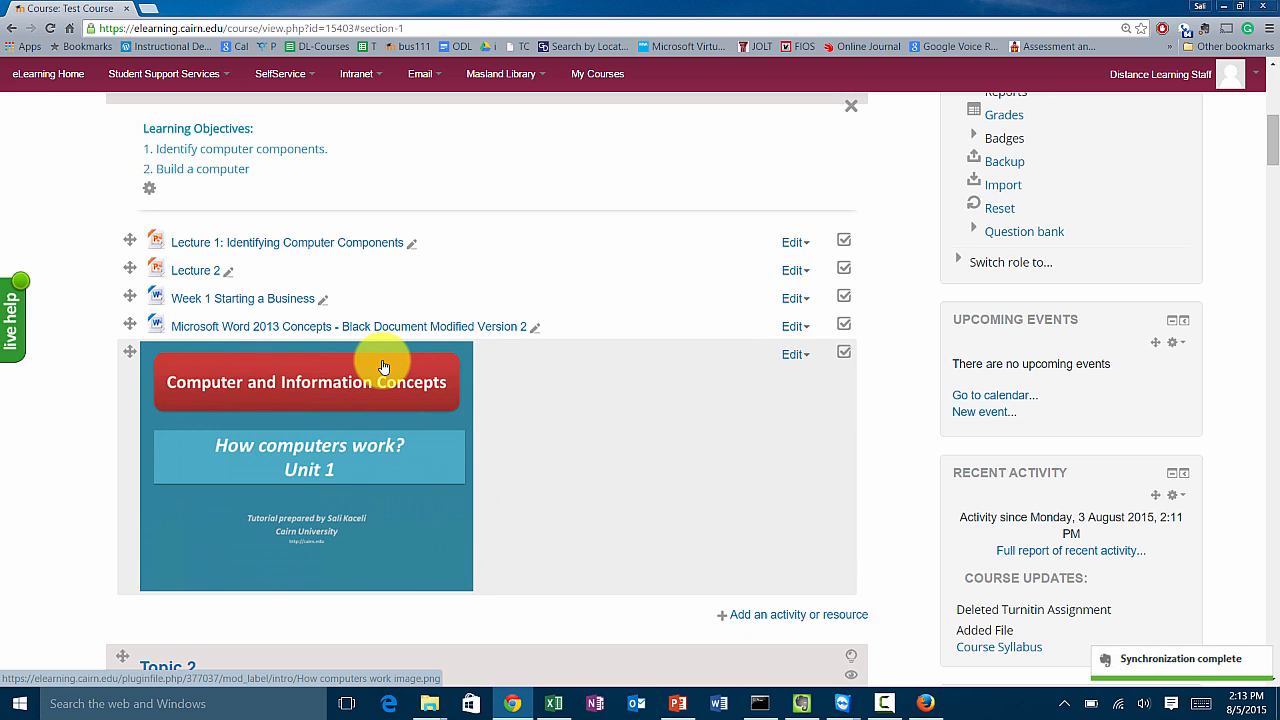
{"action": "mouse_move", "coordinate": [270, 414]}
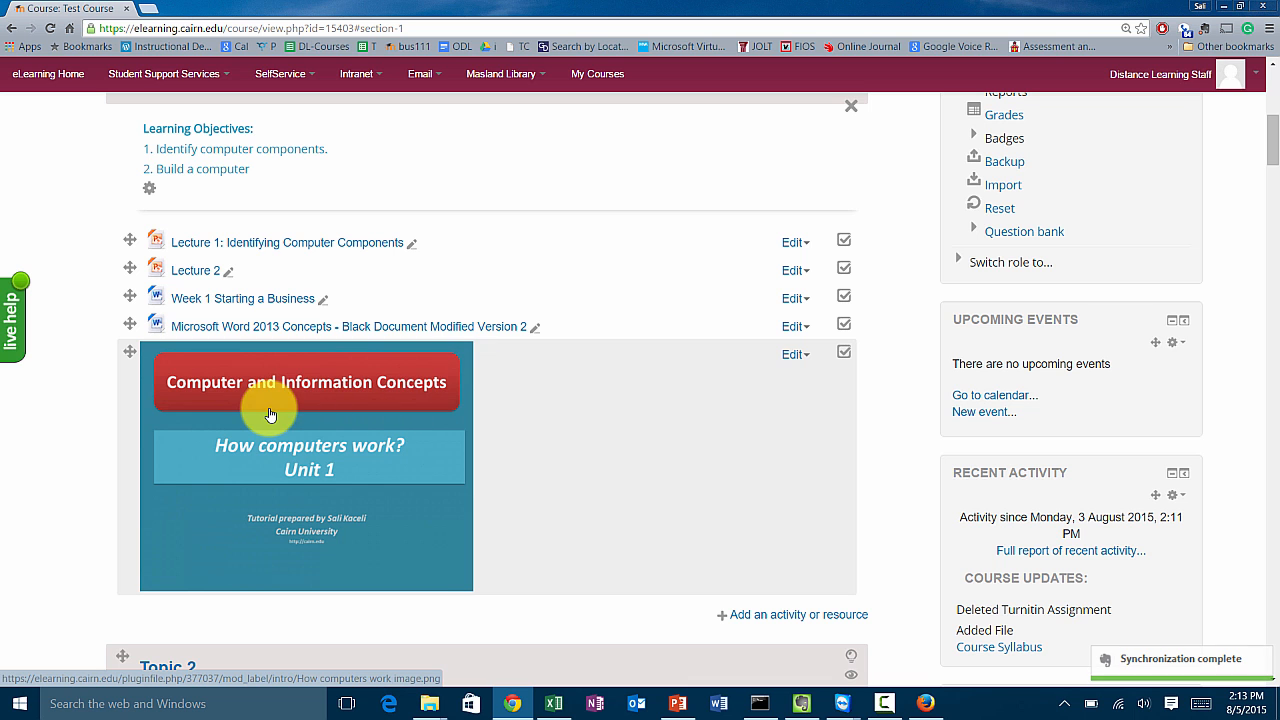
{"action": "mouse_move", "coordinate": [749, 422]}
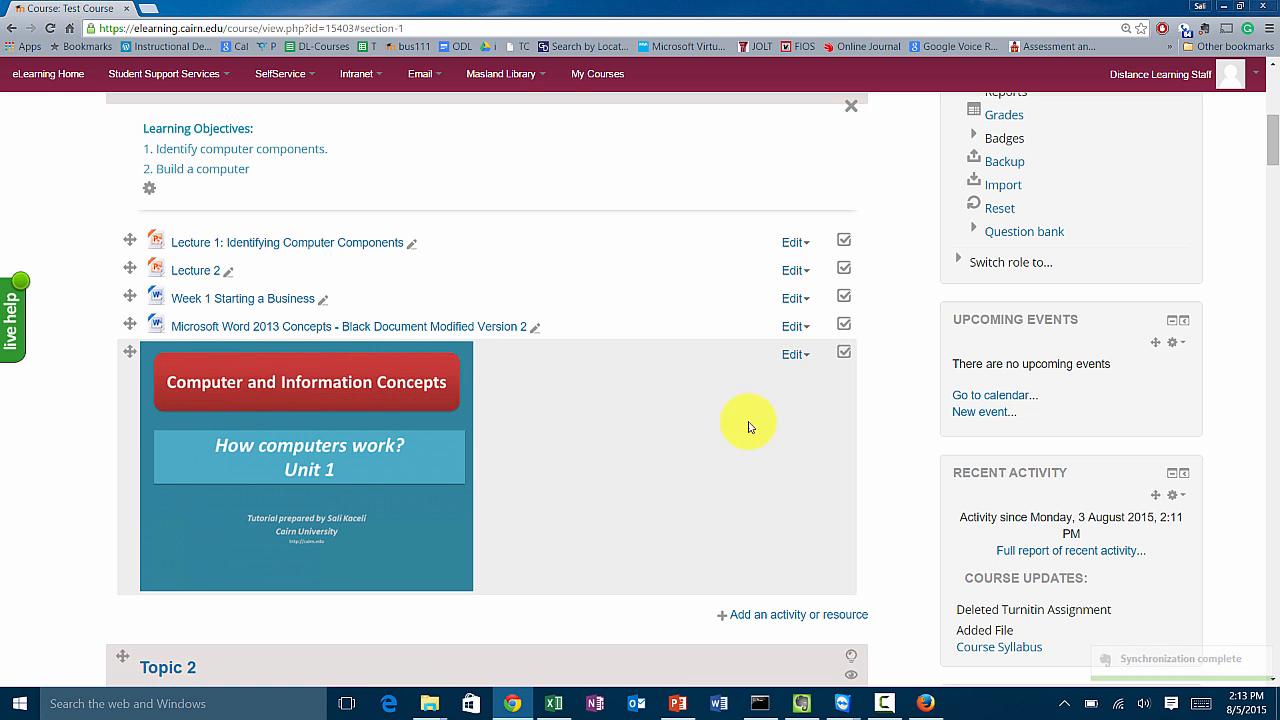
Delete the computers image label from Week 1 and confirm the deletion.
{"action": "scroll", "scroll_direction": "down", "scroll_amount": 3}
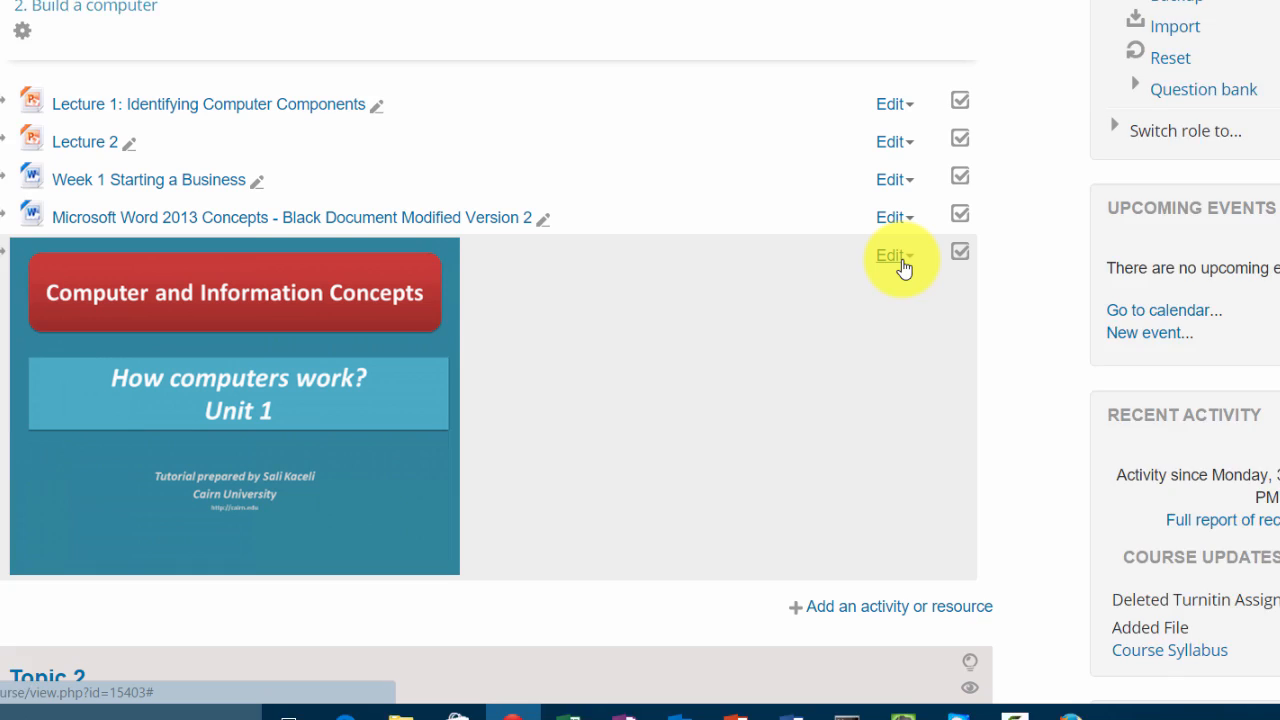
{"action": "left_click", "coordinate": [890, 255]}
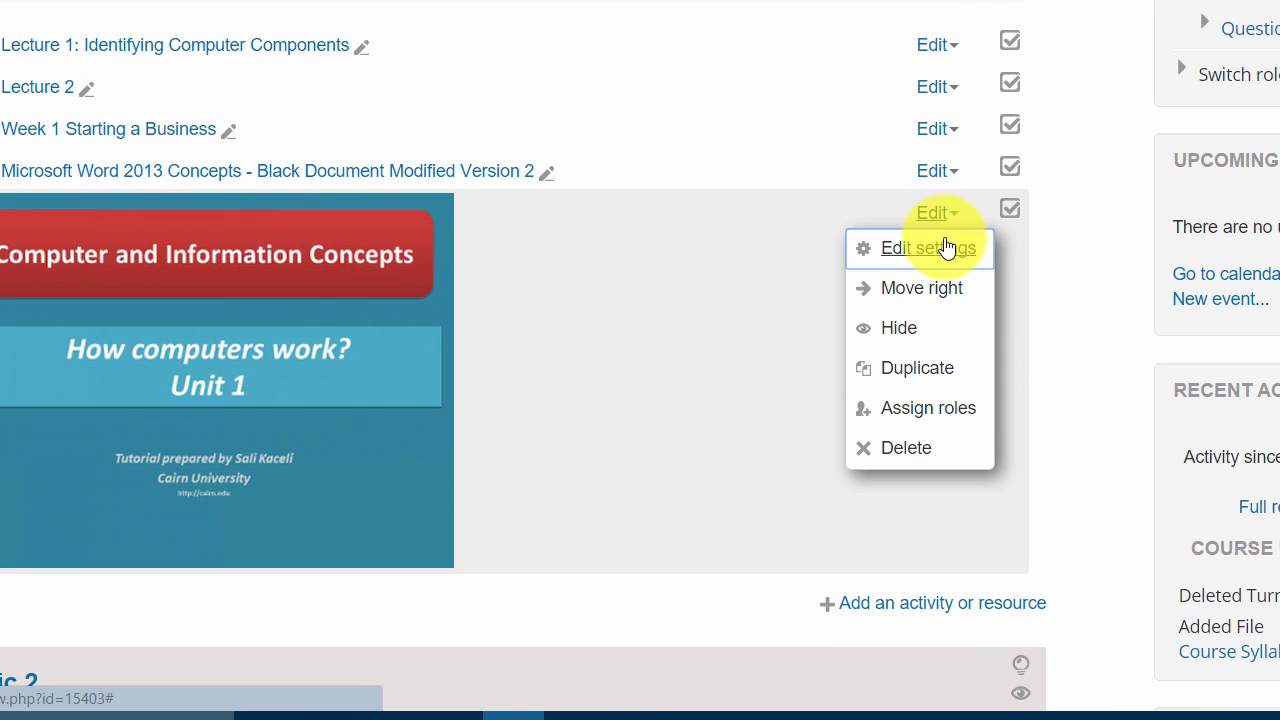
{"action": "mouse_move", "coordinate": [905, 447]}
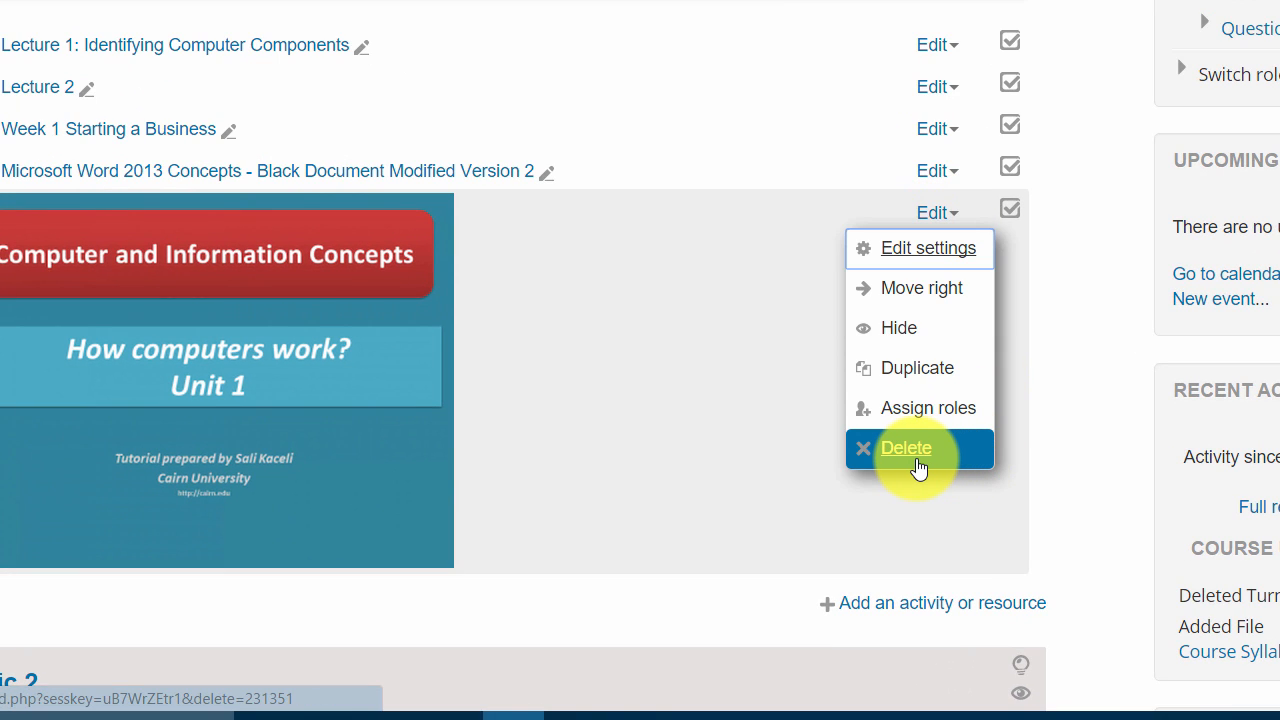
{"action": "left_click", "coordinate": [905, 447]}
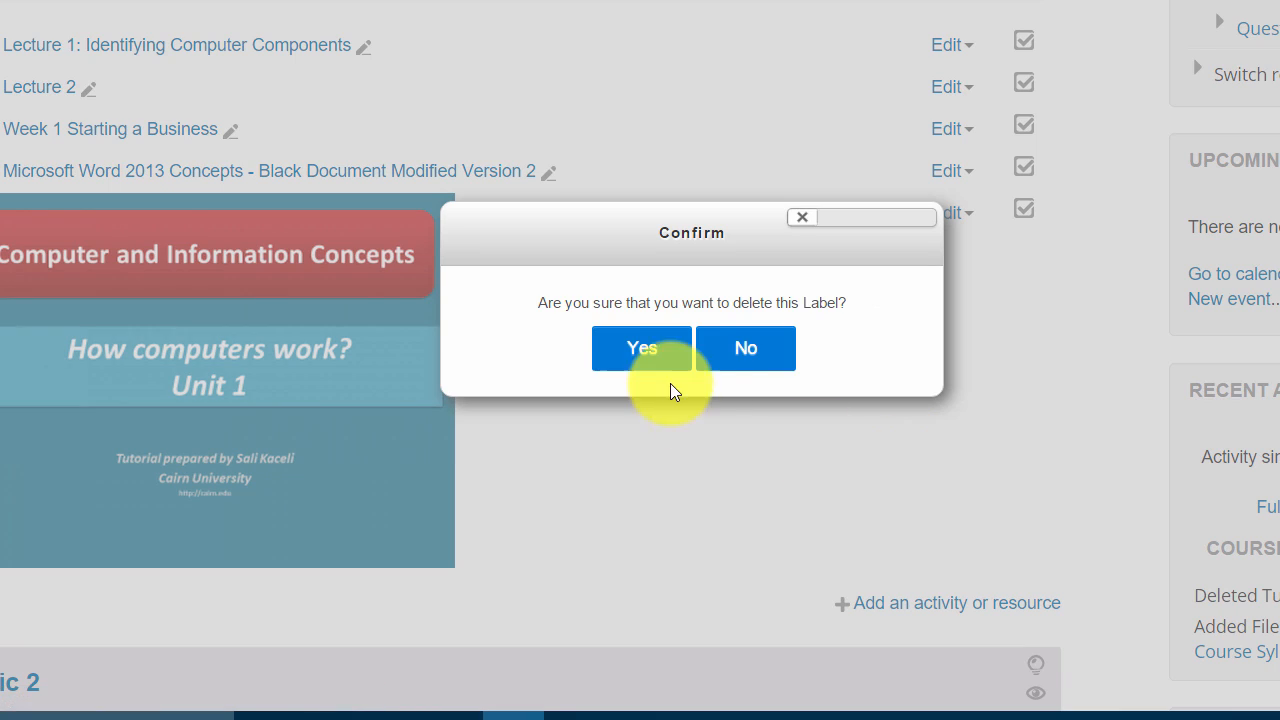
{"action": "left_click", "coordinate": [641, 348]}
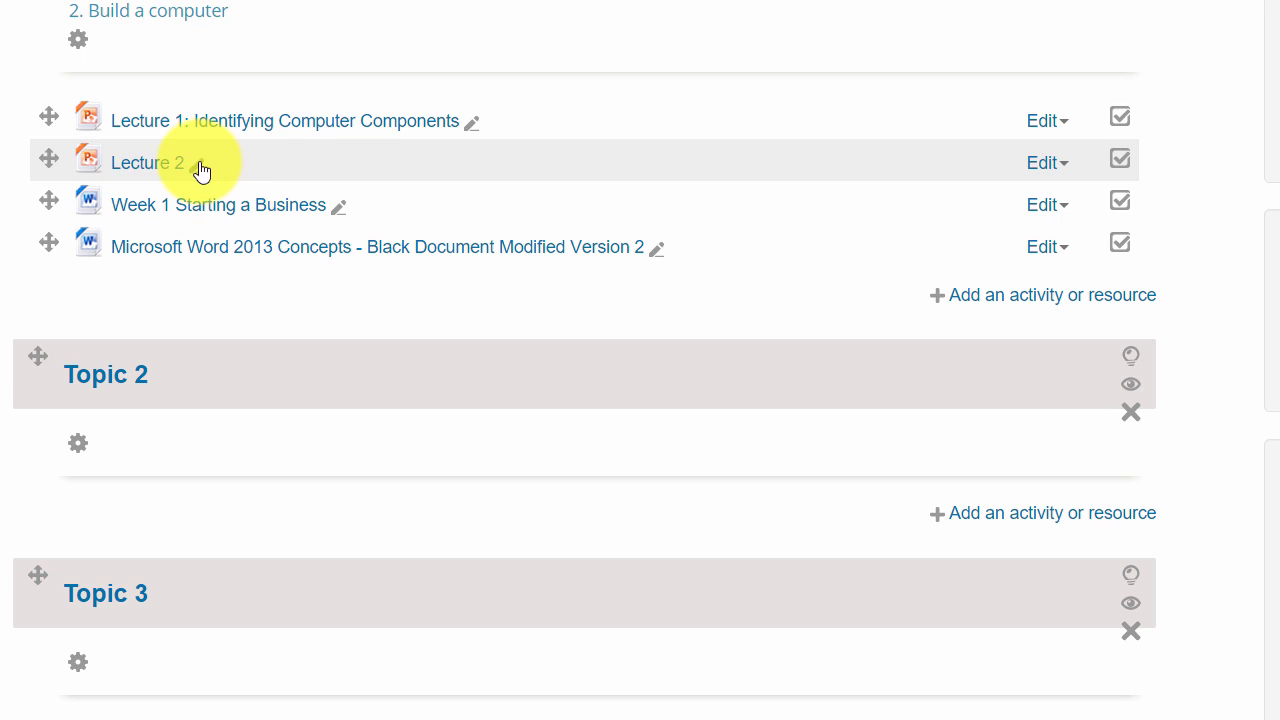
{"action": "mouse_move", "coordinate": [175, 145]}
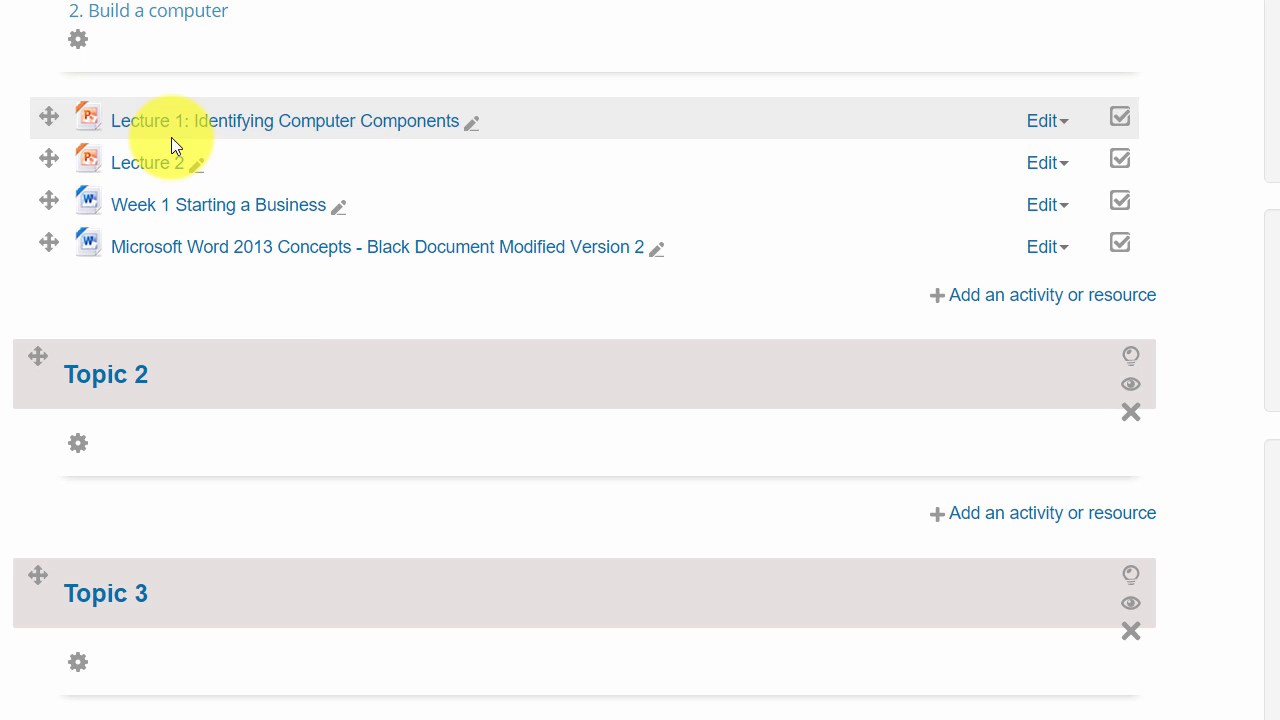
{"action": "mouse_move", "coordinate": [293, 73]}
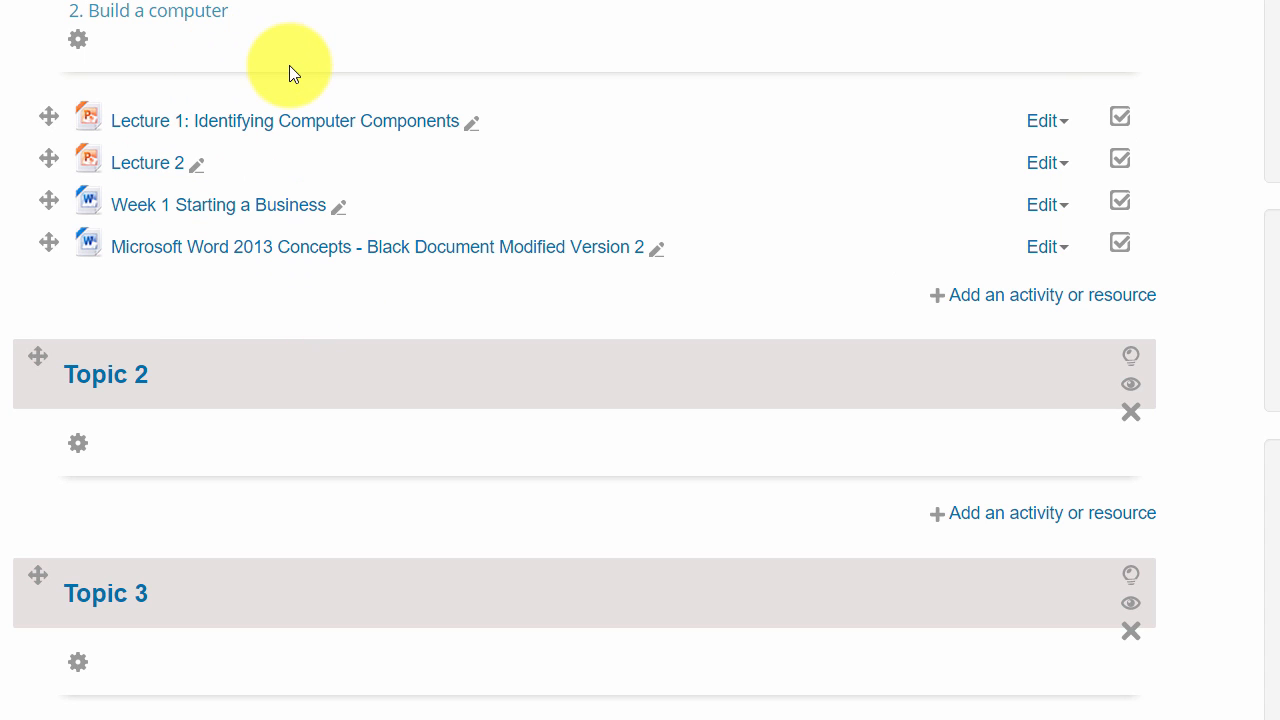
{"action": "mouse_move", "coordinate": [275, 95]}
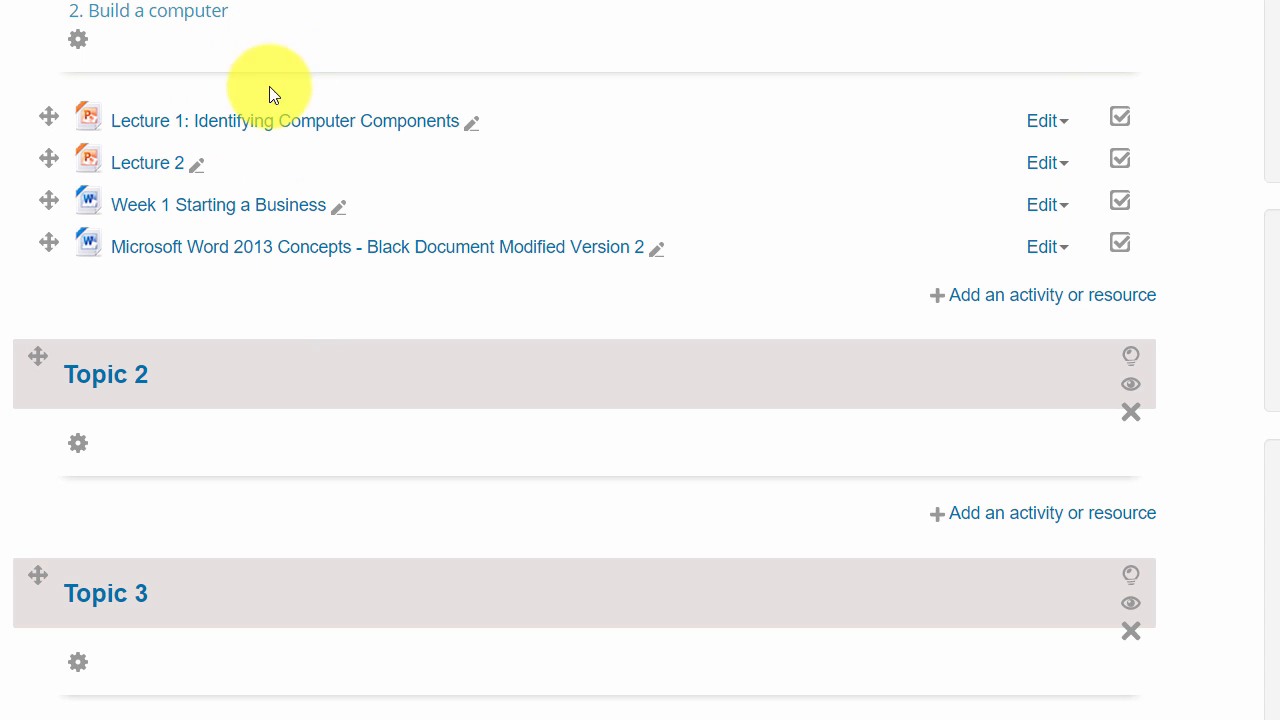
{"action": "mouse_move", "coordinate": [286, 305]}
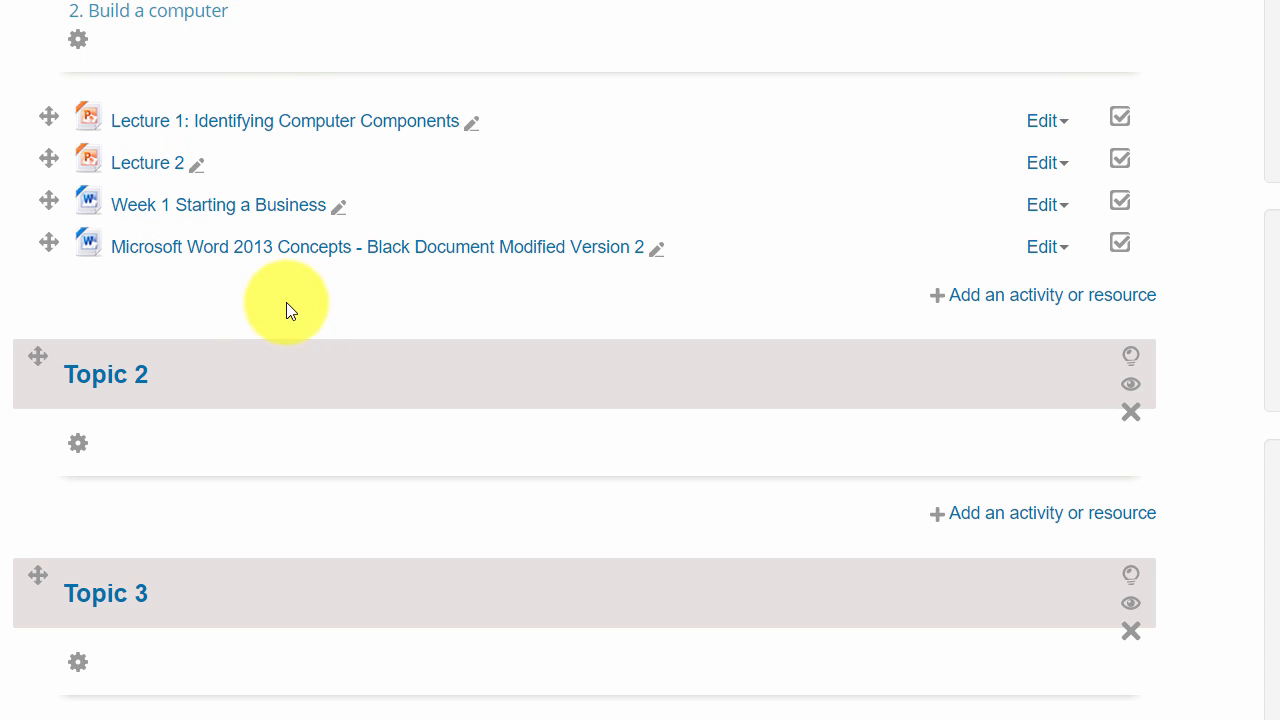